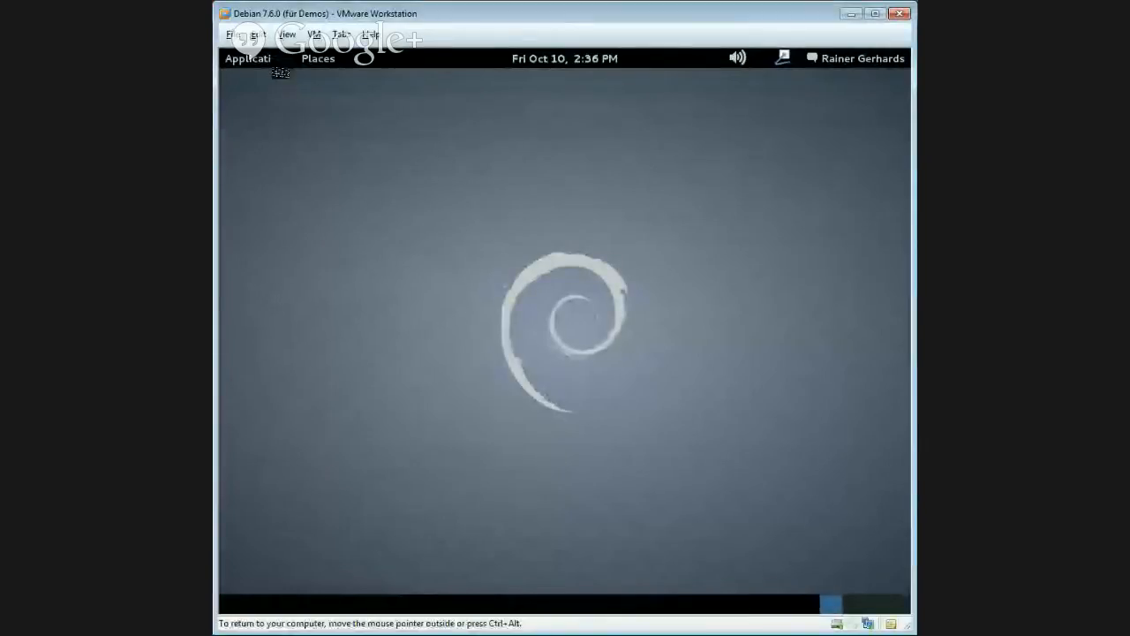
mouse_move(248, 58)
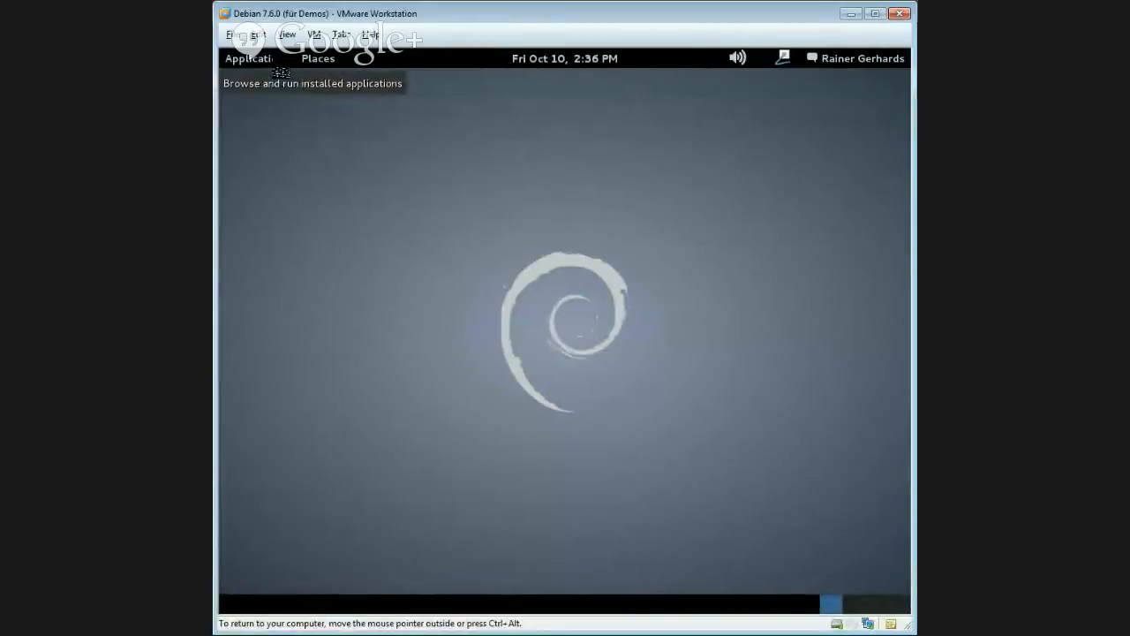
Step: Launch a terminal and run sudo rsyslogd -v, which reports the old 5.8.11 release
click(256, 58)
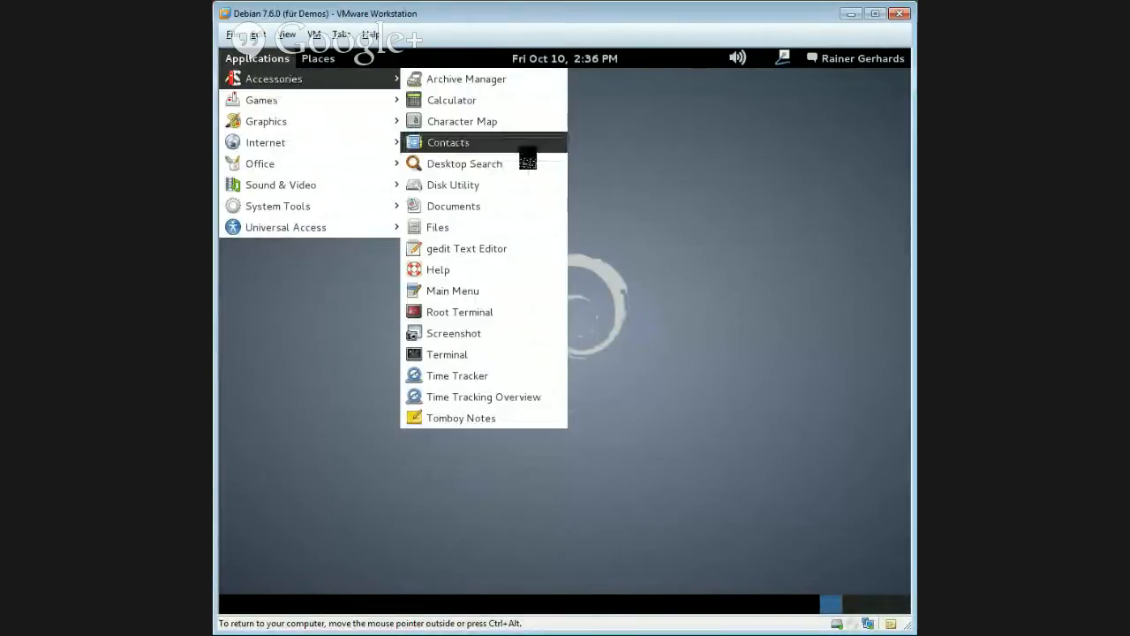
click(447, 353)
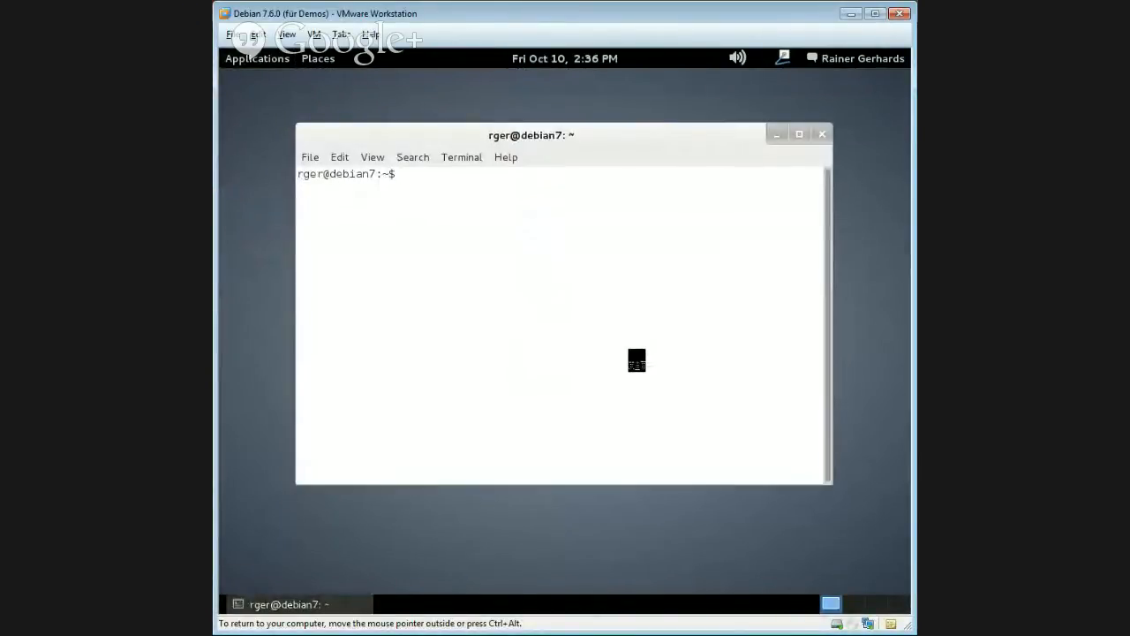
text(sudo)
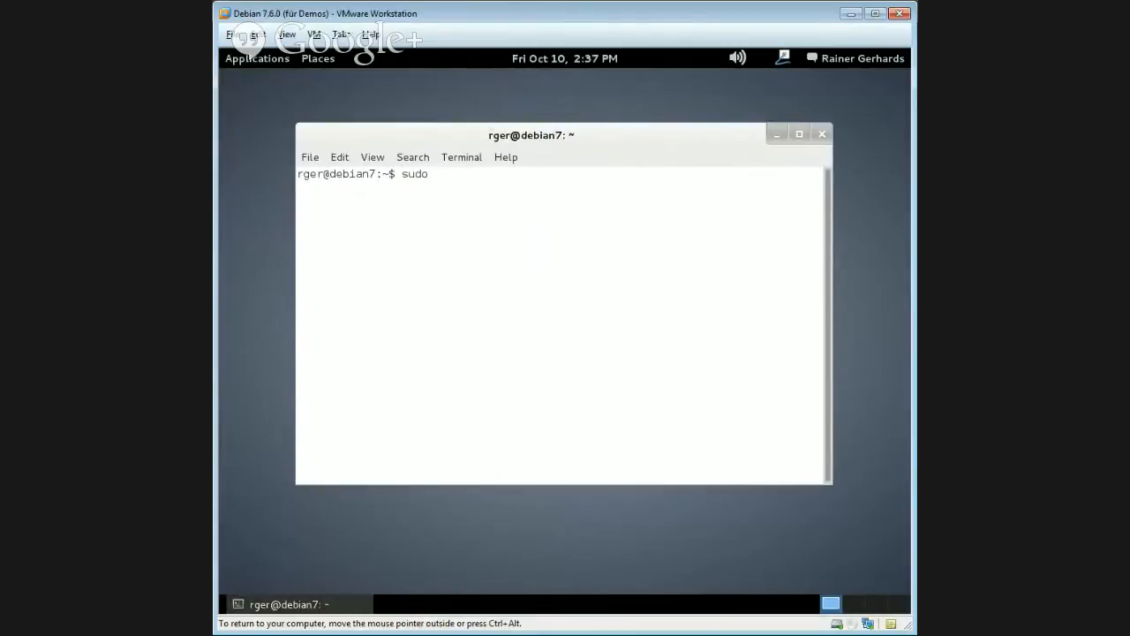
text(rsyslog)
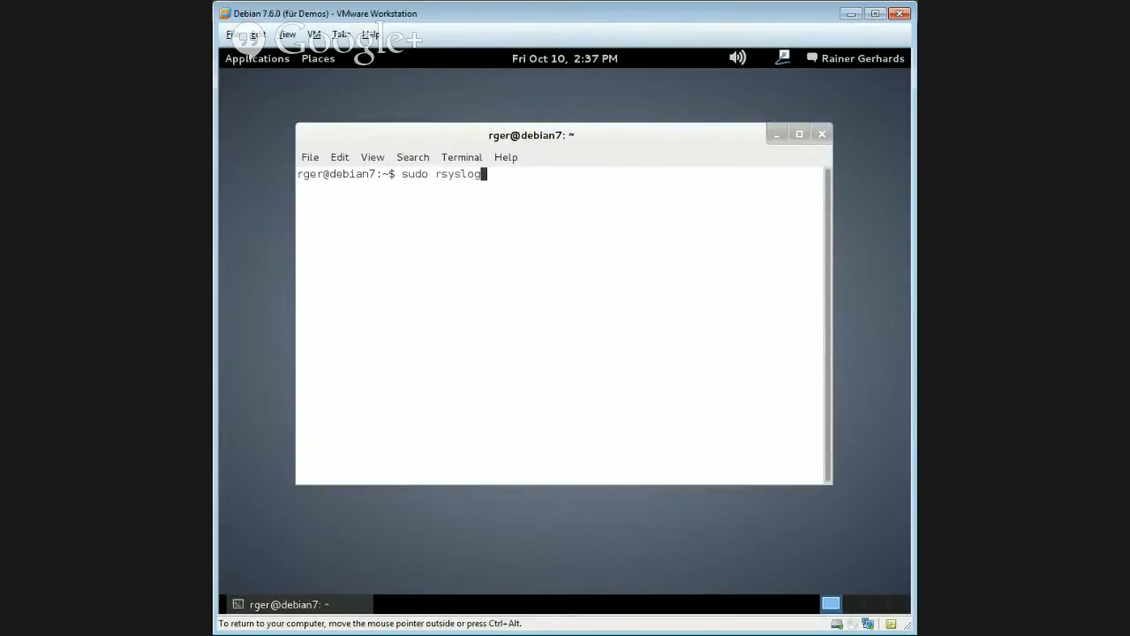
key(Return)
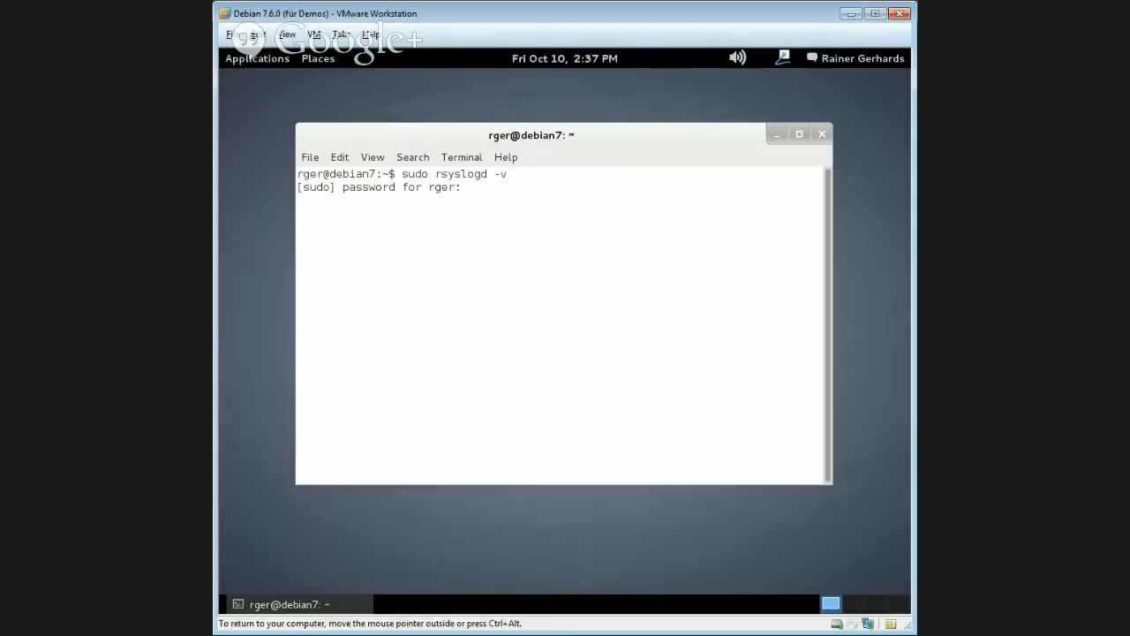
key(Return)
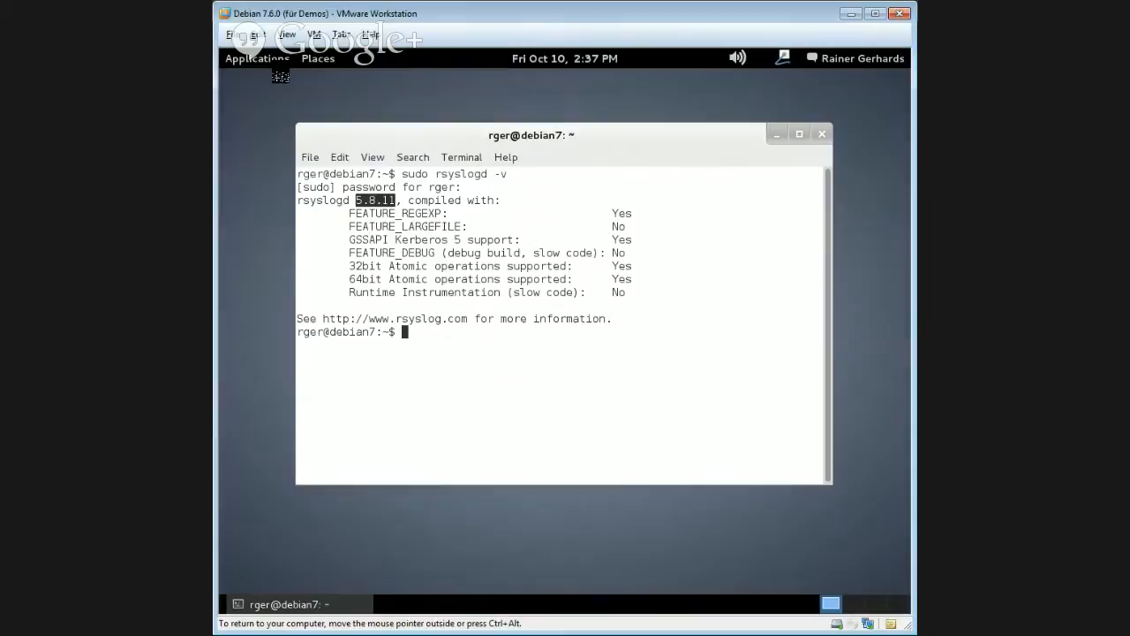
click(258, 58)
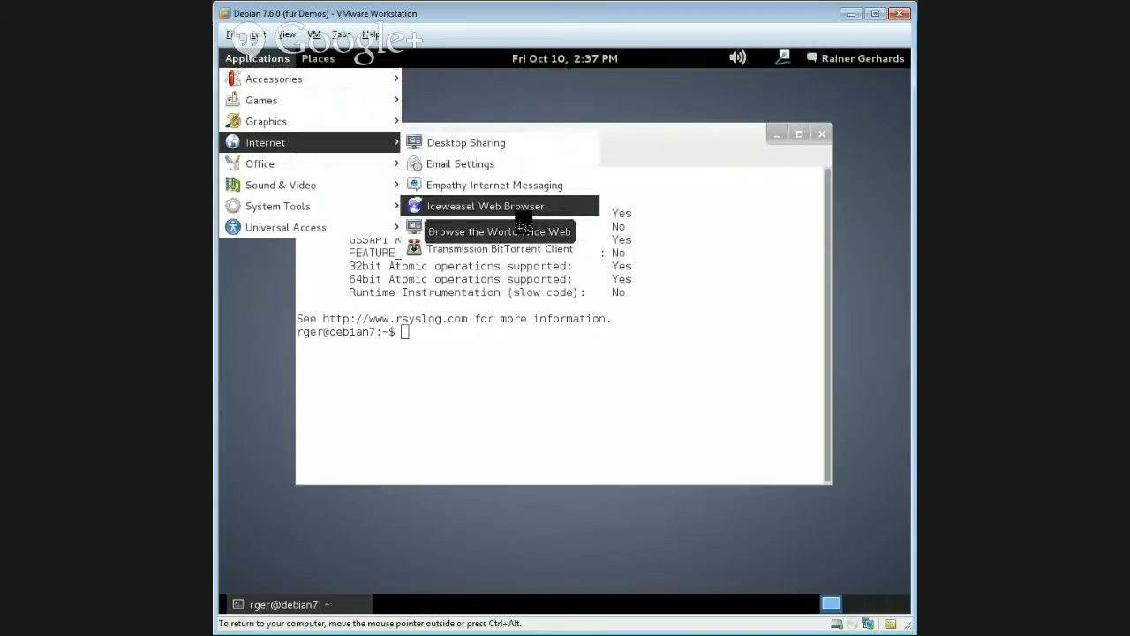
click(484, 204)
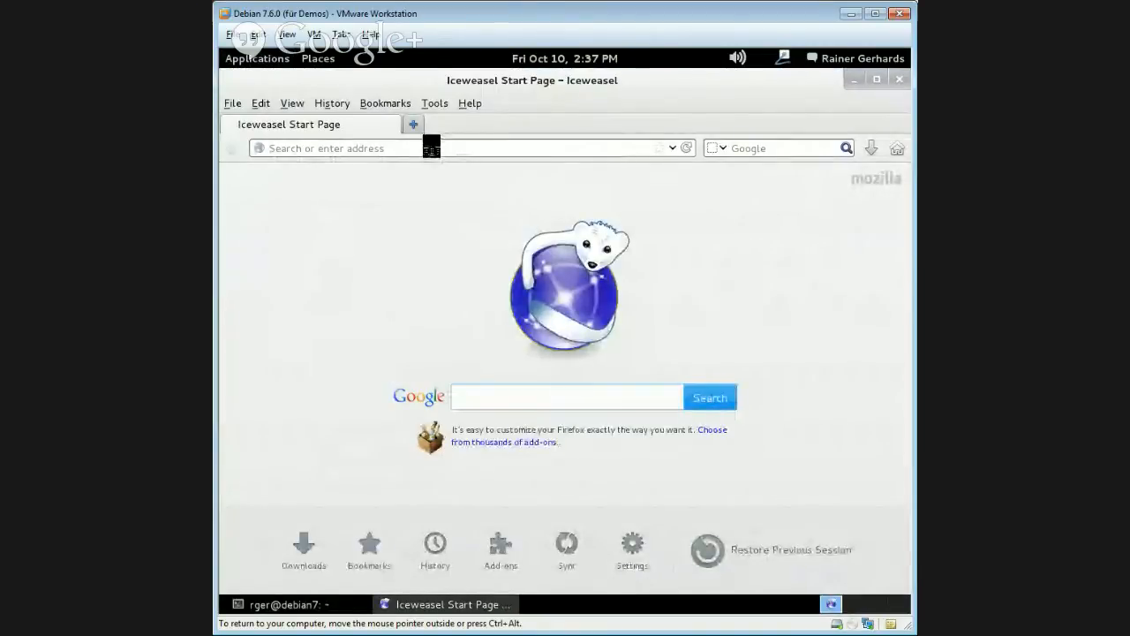
text(www)
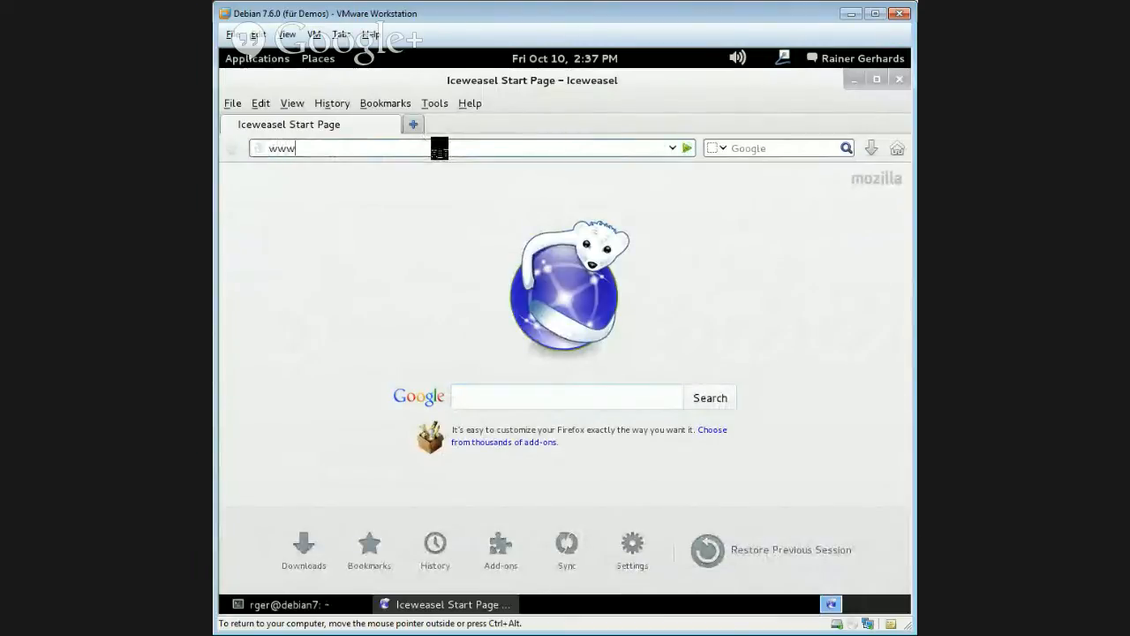
text(.rsyslog.)
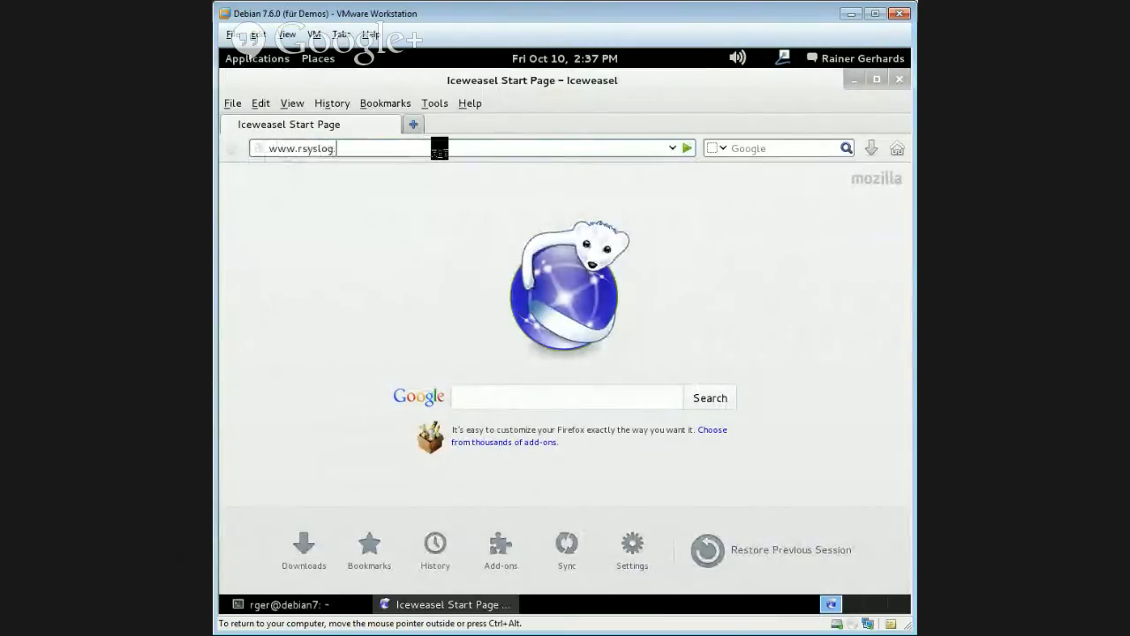
key(Return)
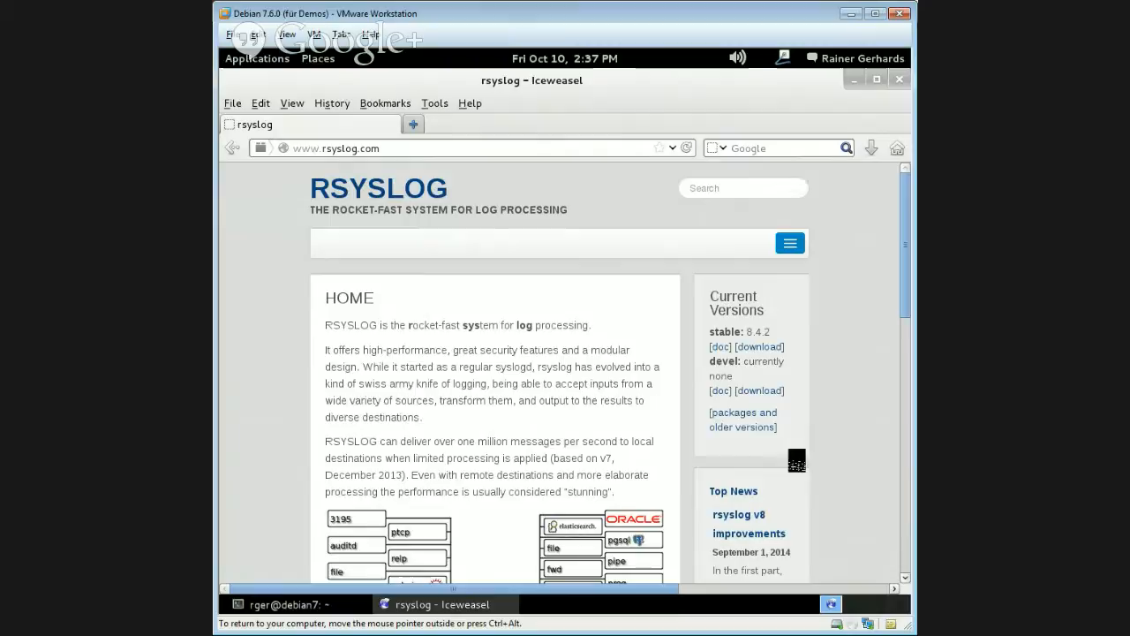
Step: Go to the 'packages and older versions' Download Other page and skim its repository list
click(742, 412)
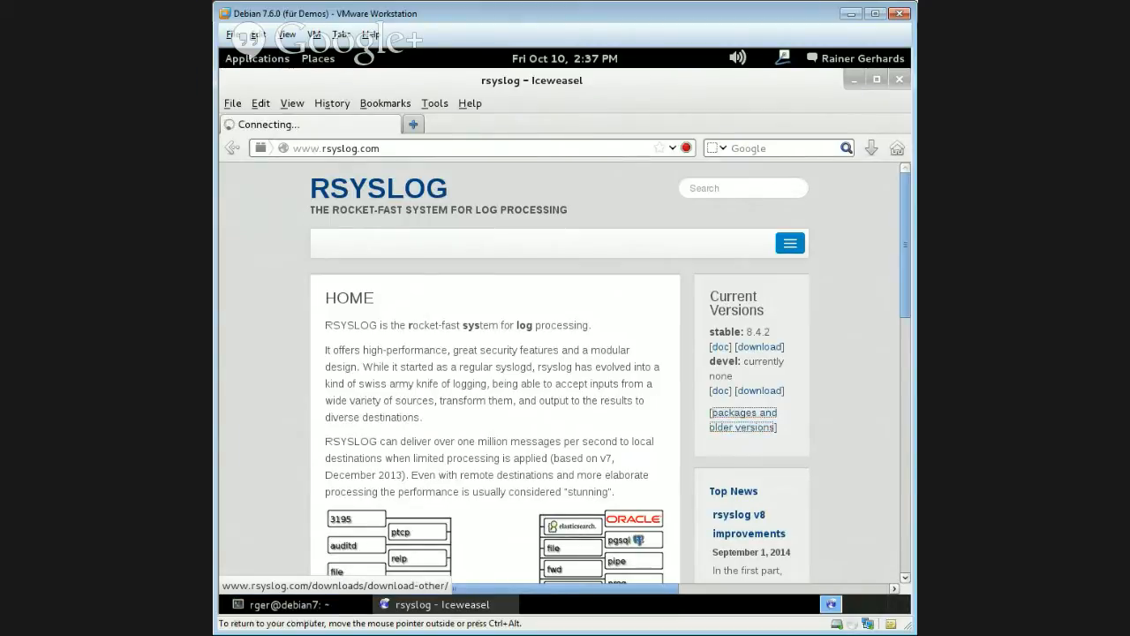
click(743, 411)
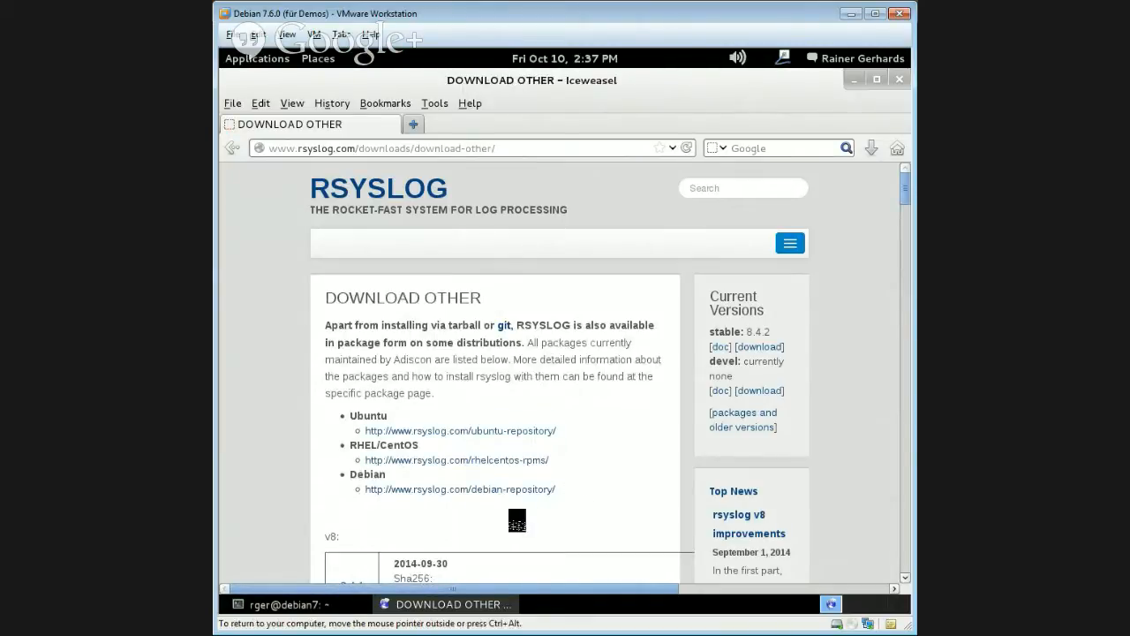
scroll(down, 3)
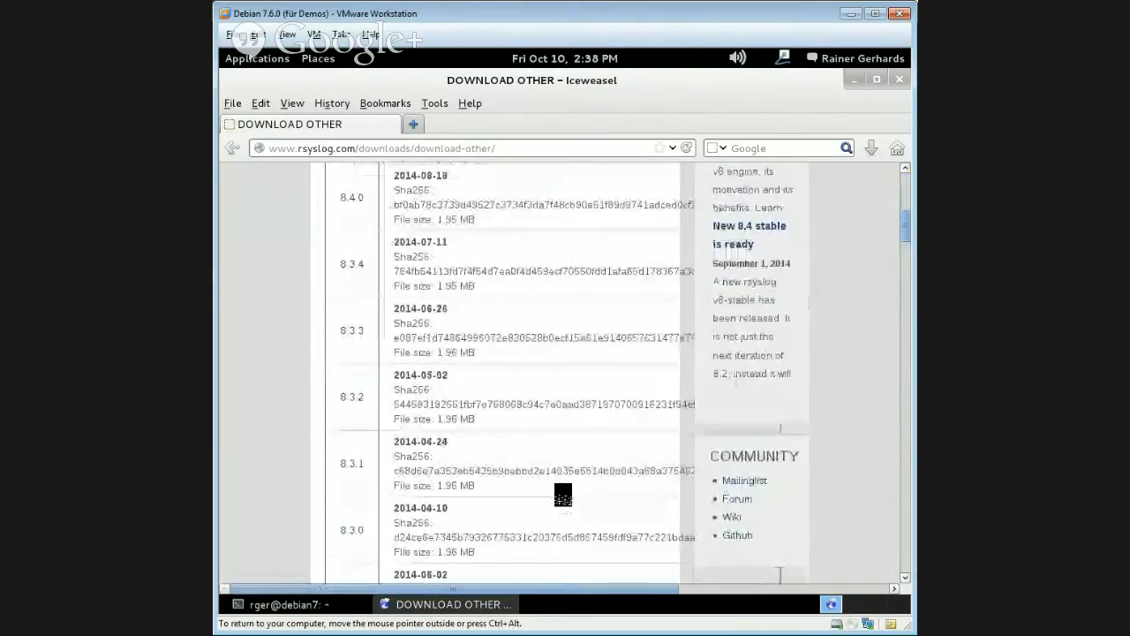
scroll(up, 3)
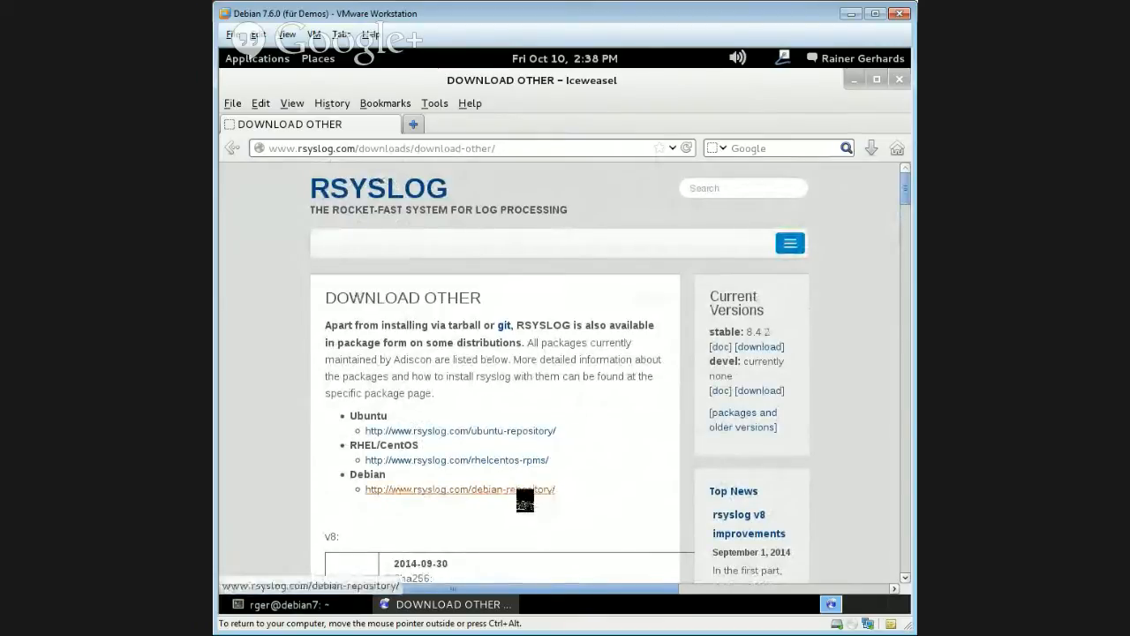
Step: Open the Debian Repository instructions and copy the apt-key PGP key import command
click(458, 490)
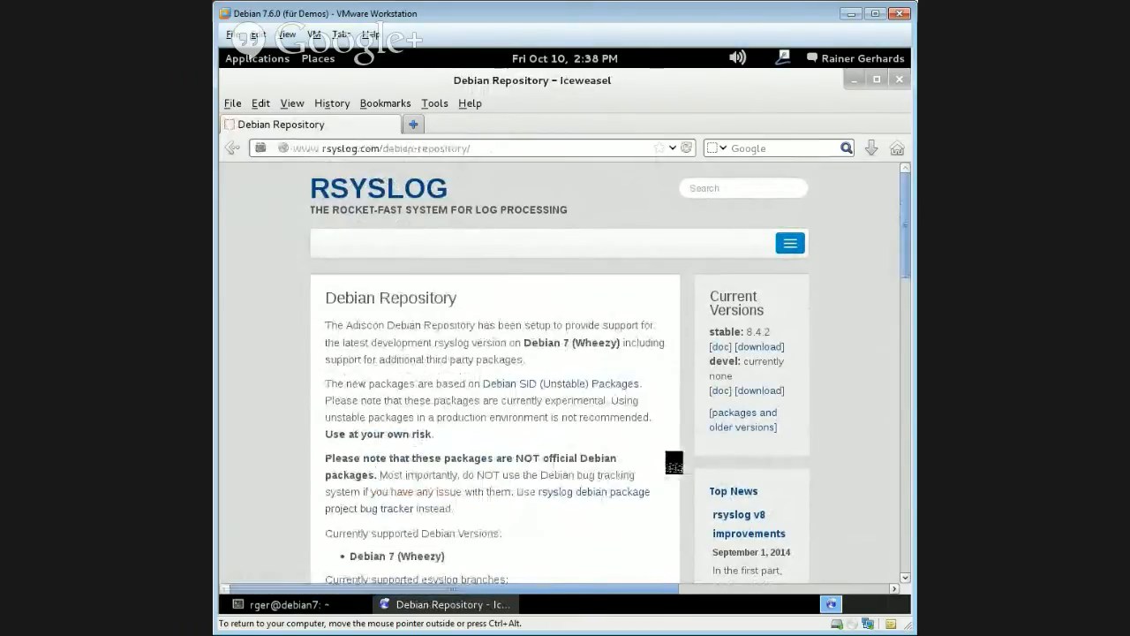
scroll(down, 3)
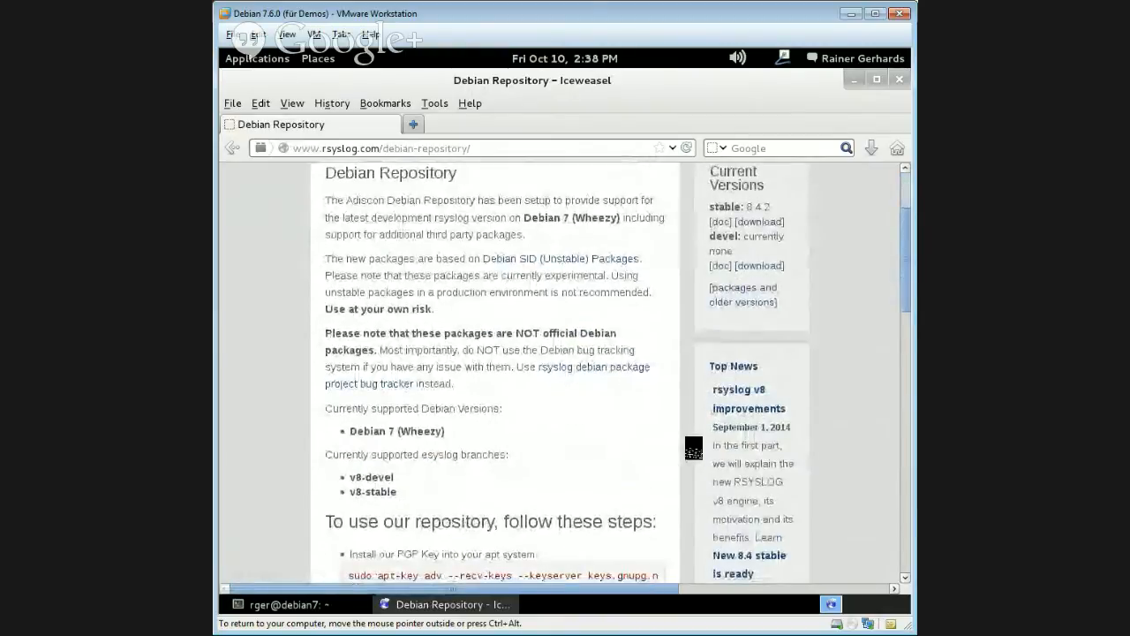
scroll(down, 3)
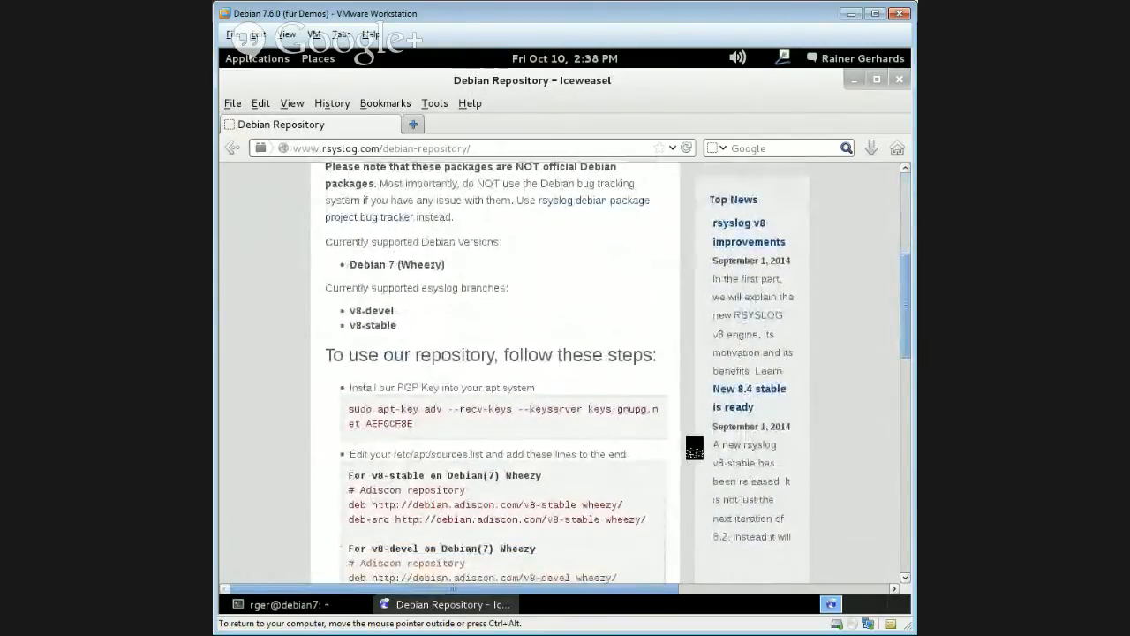
scroll(down, 3)
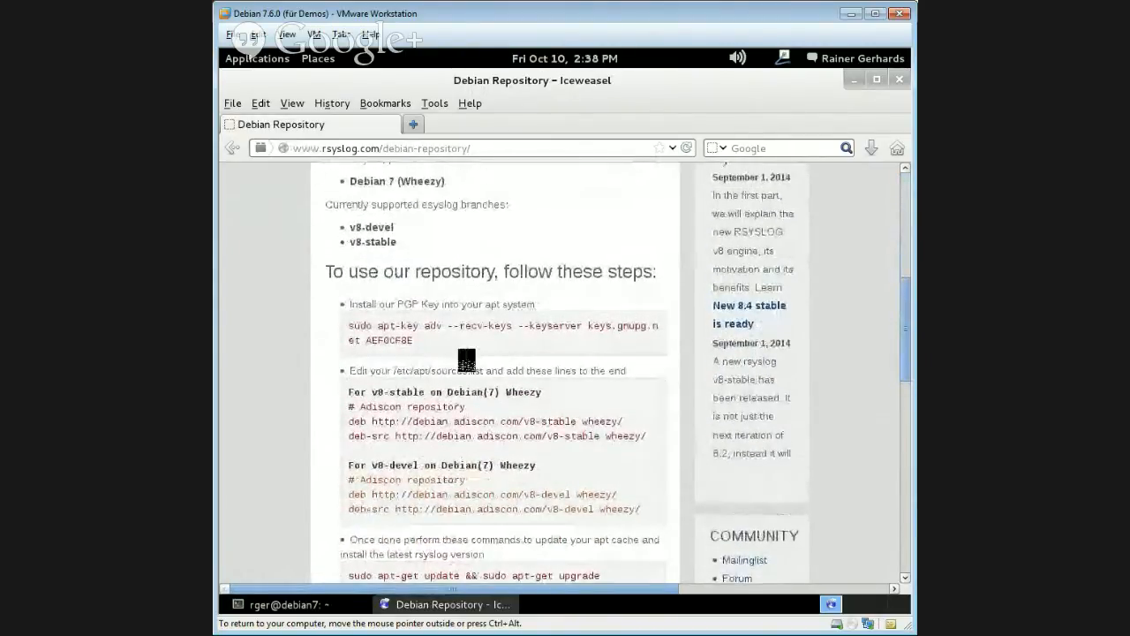
mouse_move(586, 332)
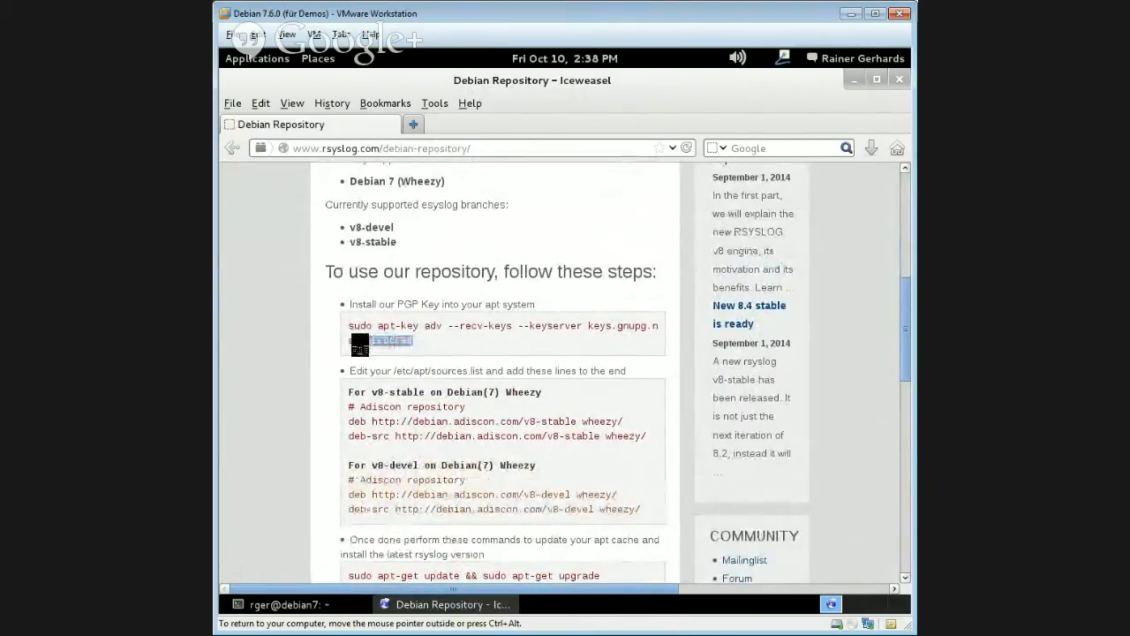
right_click(380, 339)
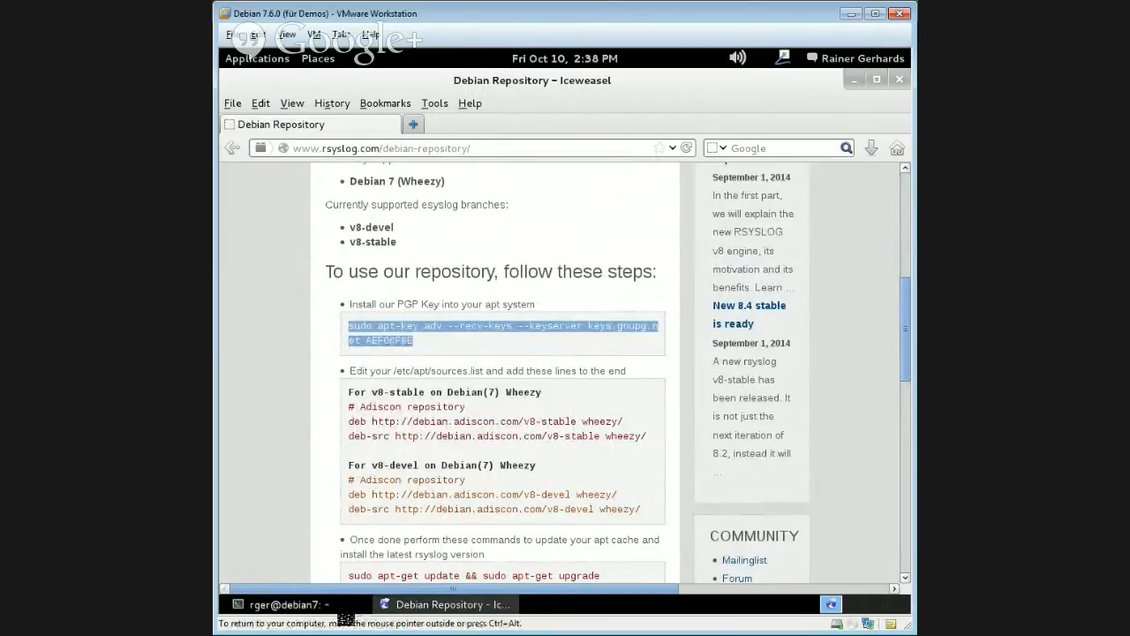
Step: Run sudo apt-key adv --recv-keys --keyserver keys.gnupg.net AEF0CF8E in the terminal
click(286, 604)
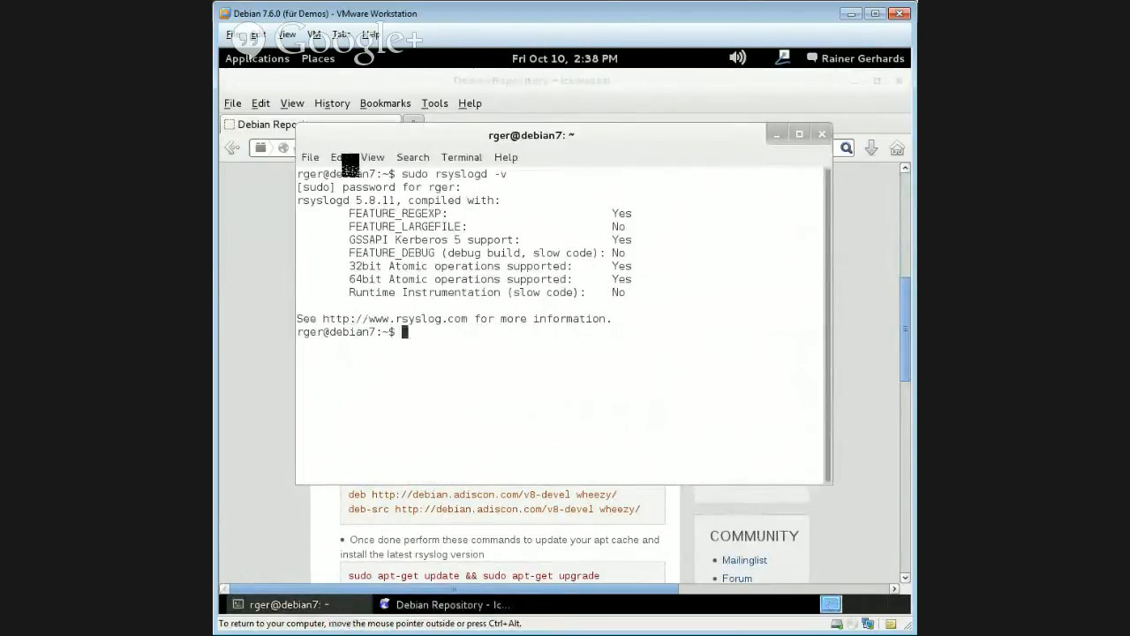
text(sudo apt-key adv --recv-keys --keyserver keys.gnupg.net AEF0CF8E)
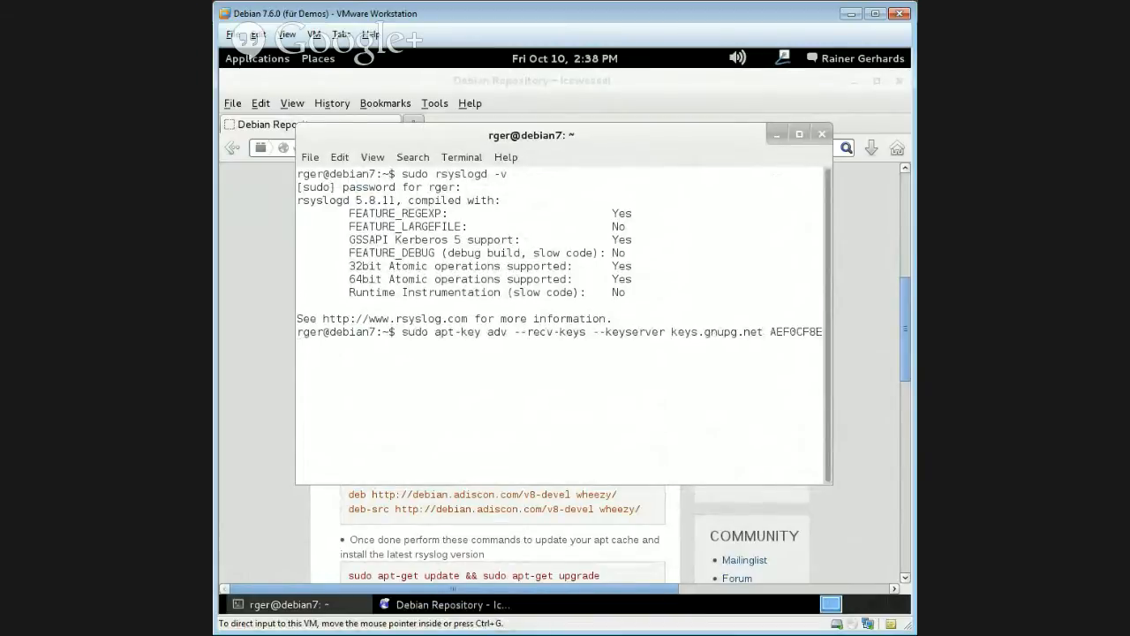
key(Return)
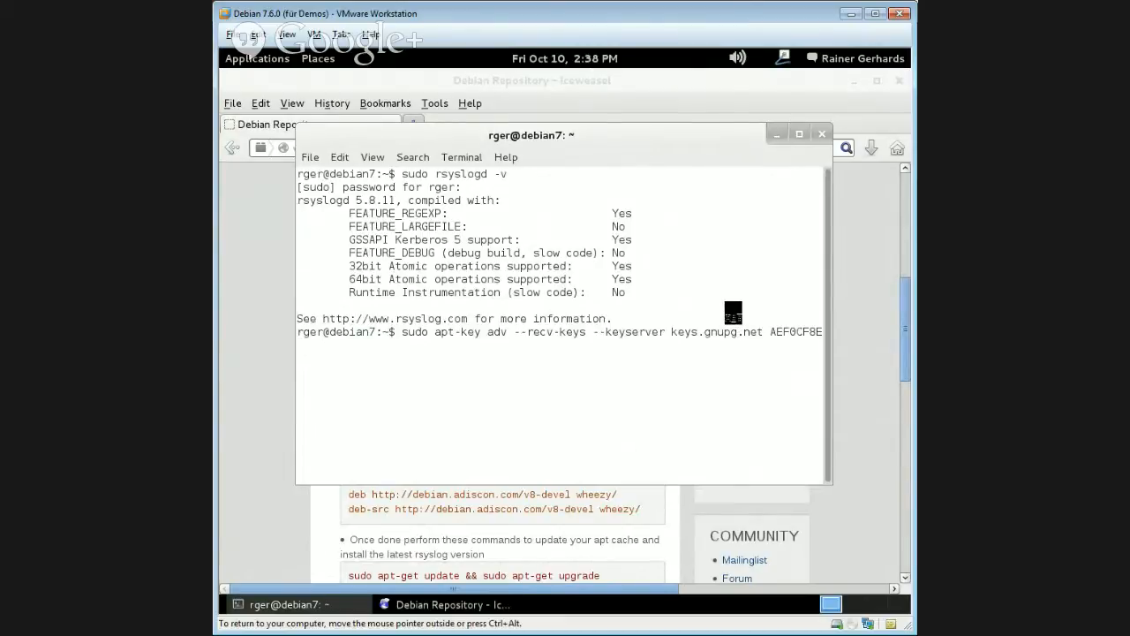
key(Return)
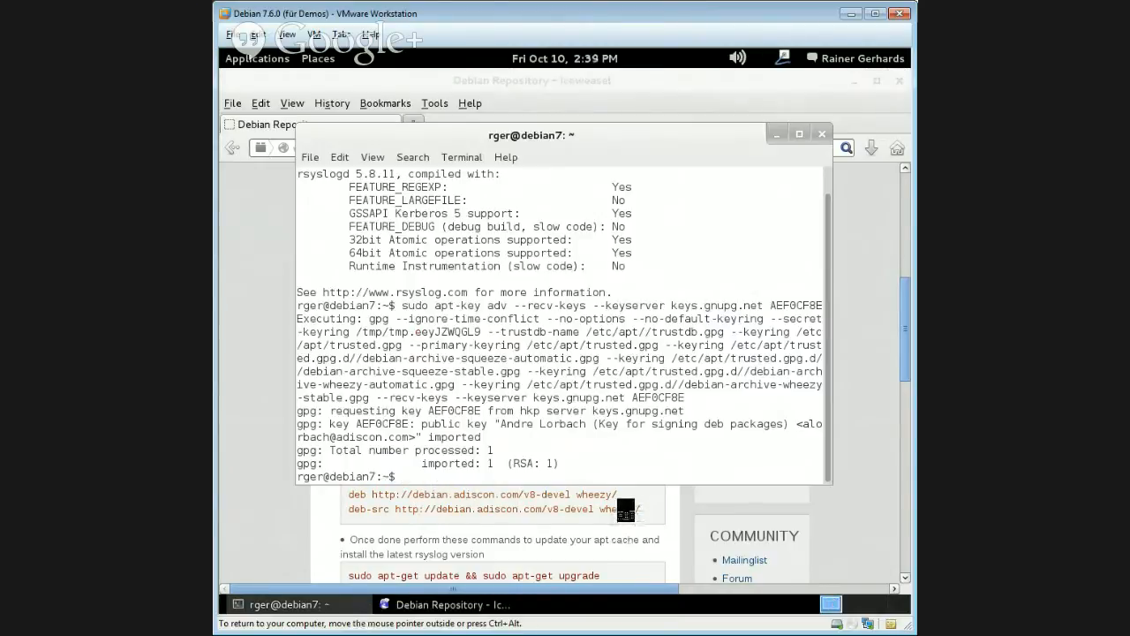
Step: Open /etc/apt/sources.list with sudo vi to add the Adiscon repository lines
text(sudo vi)
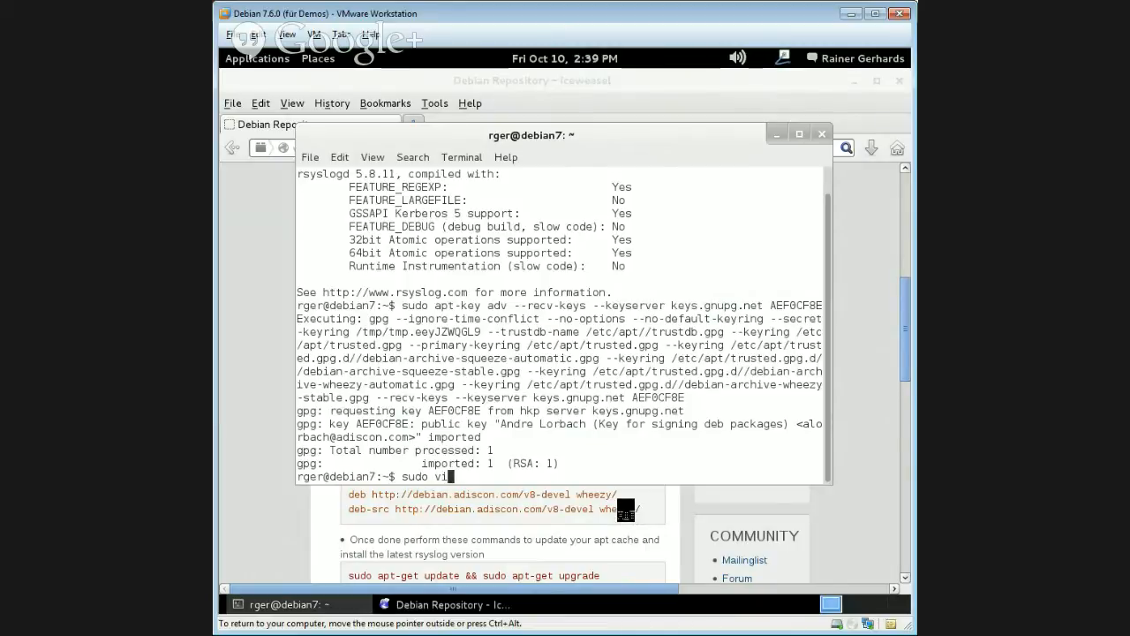
text(/etc/)
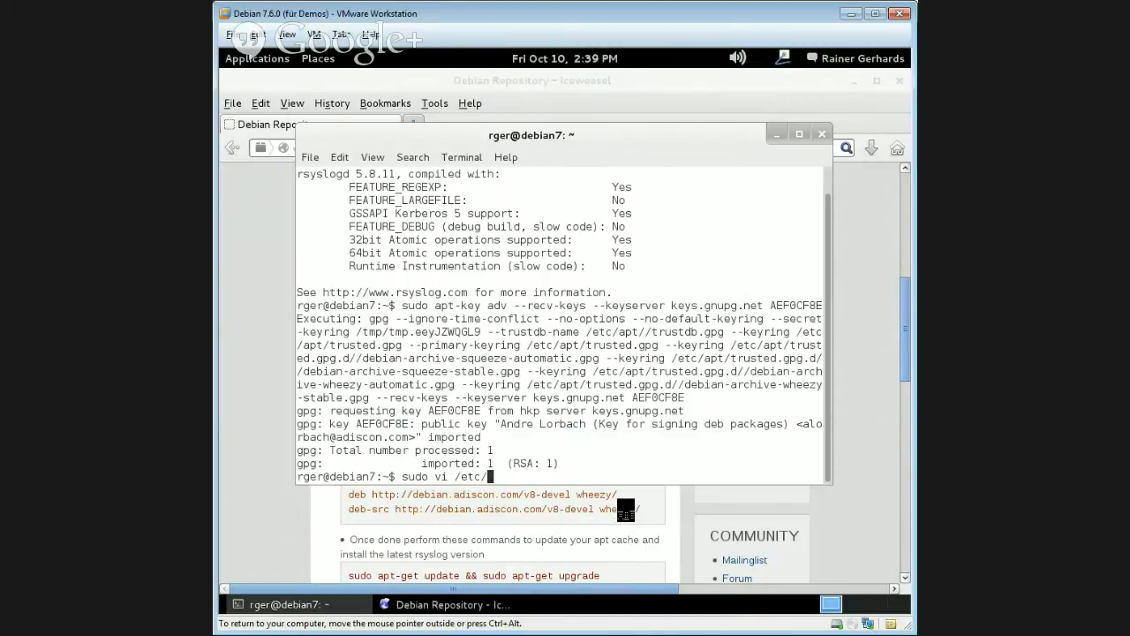
text(apt/sourc)
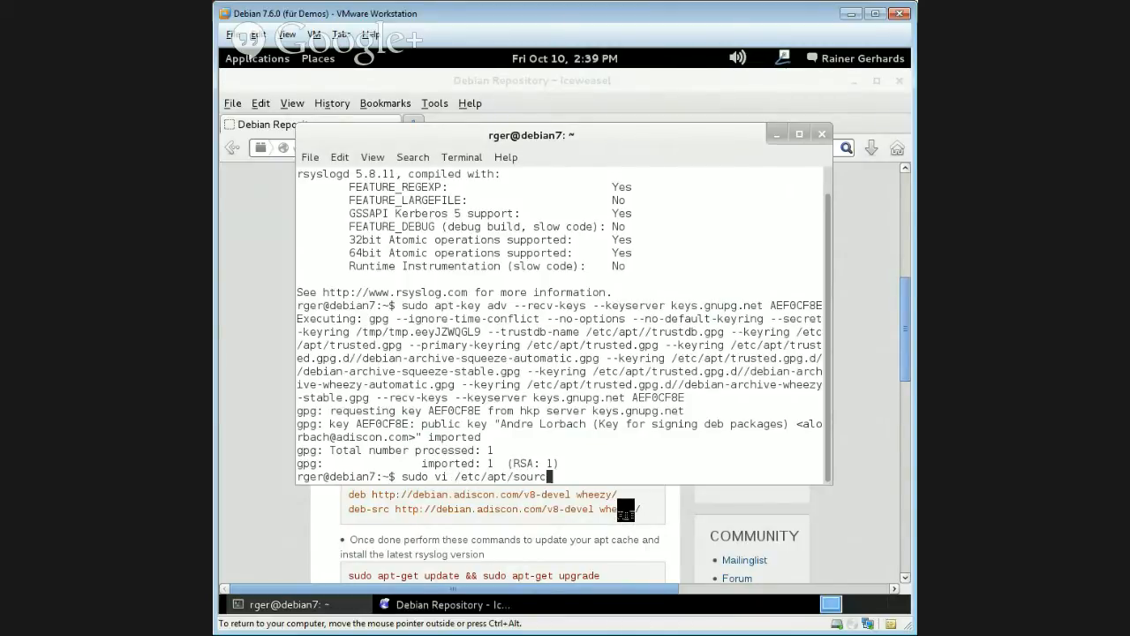
text(es.list)
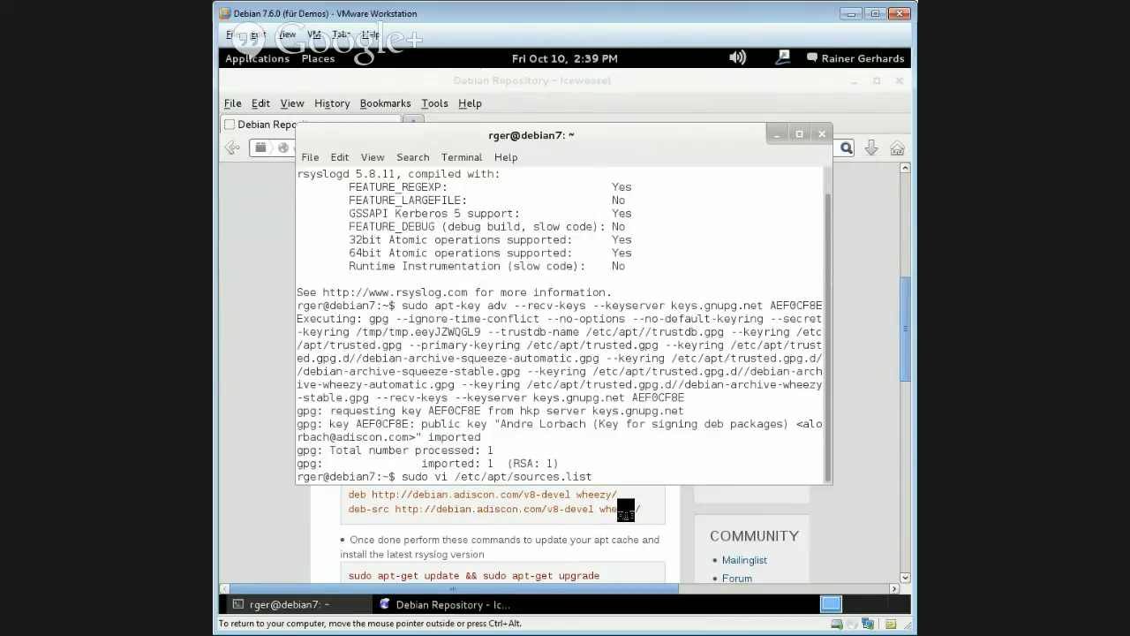
key(Return)
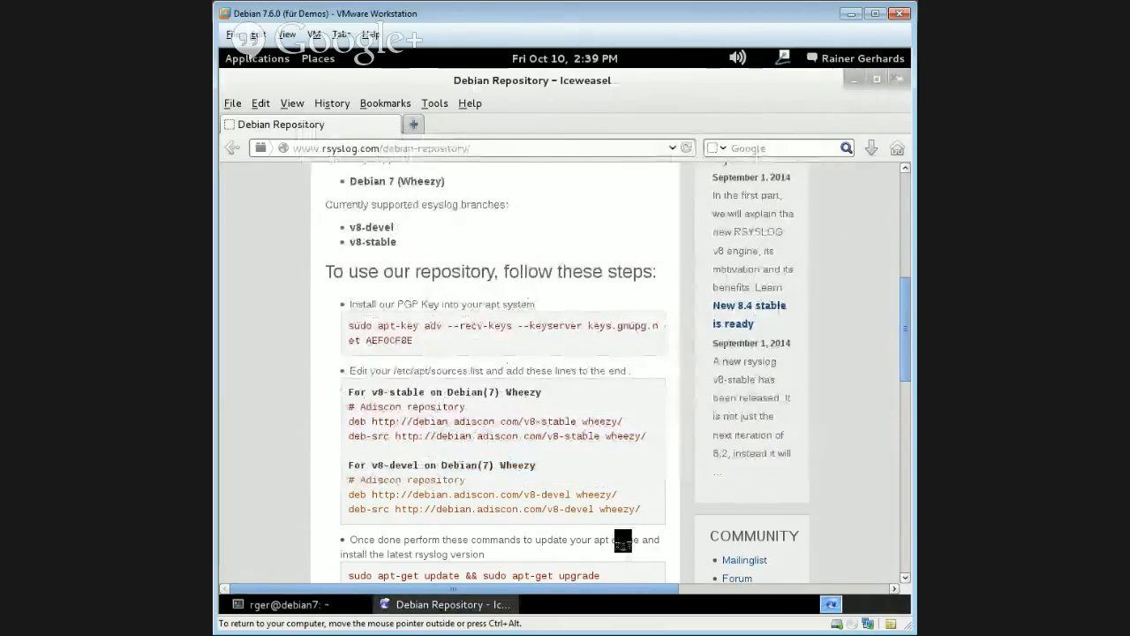
Step: Run 'sudo apt-get update && sudo apt-get upgrade' copied from the instructions page
scroll(down, 3)
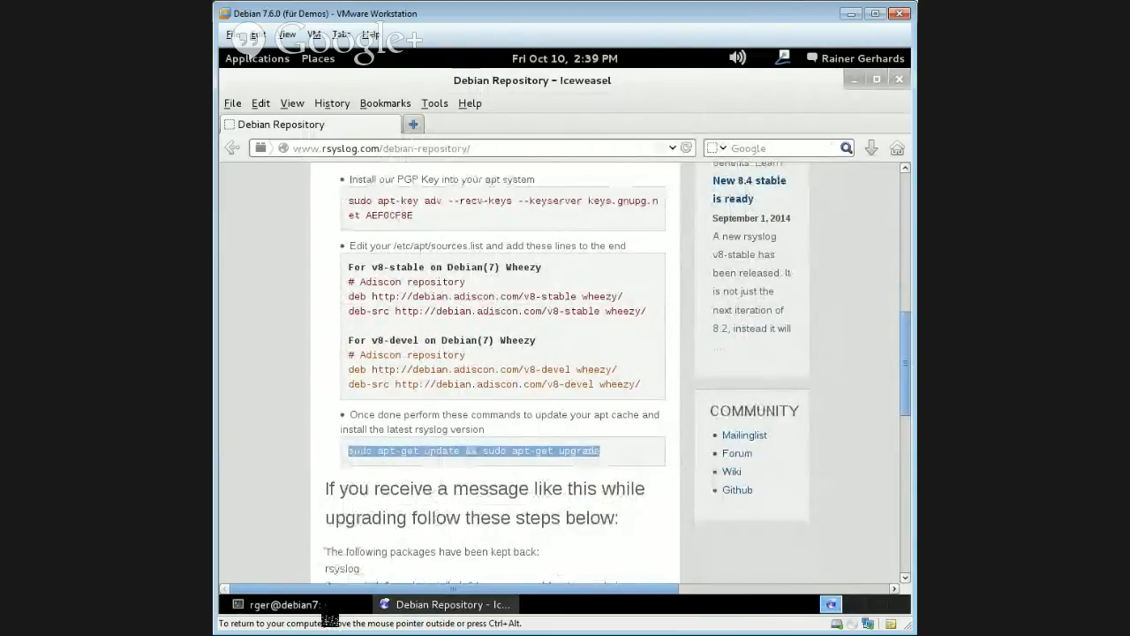
click(282, 604)
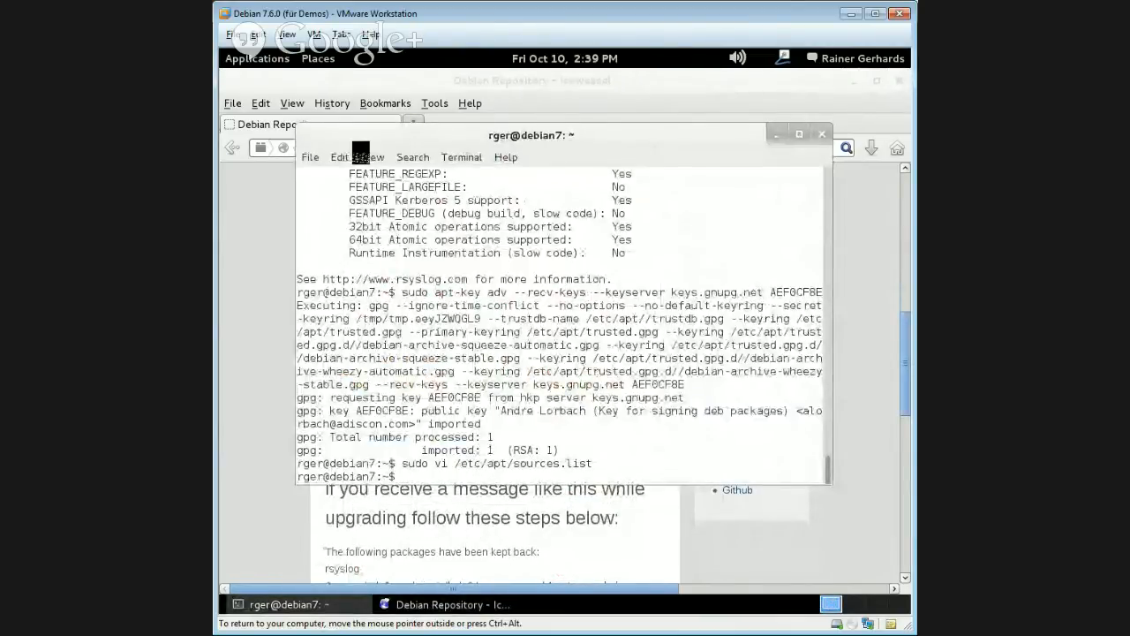
click(339, 158)
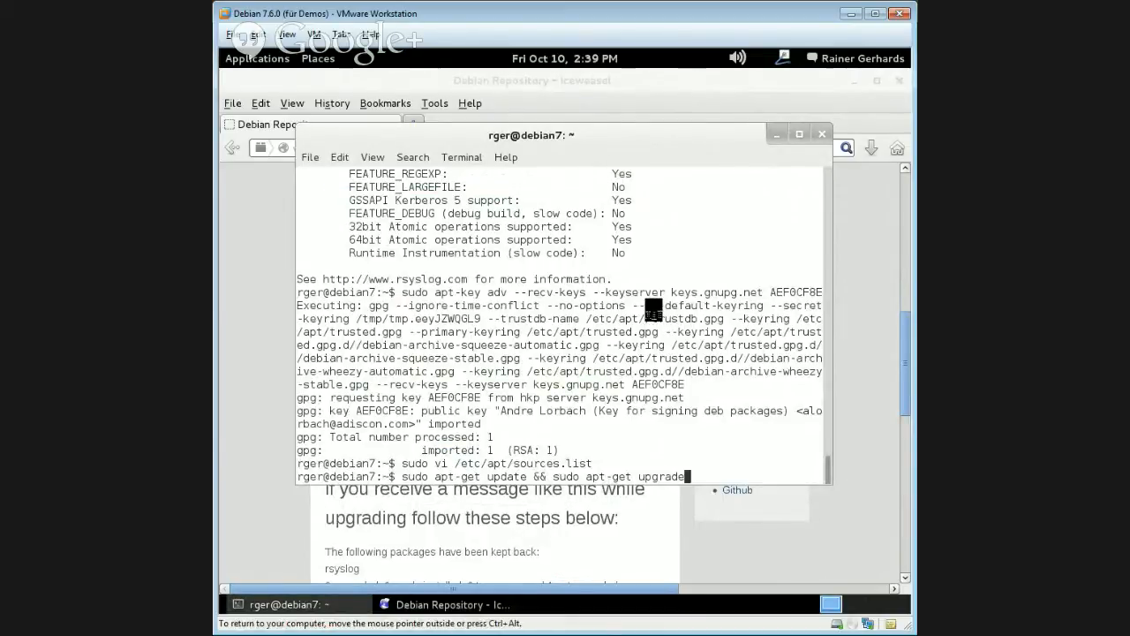
key(Return)
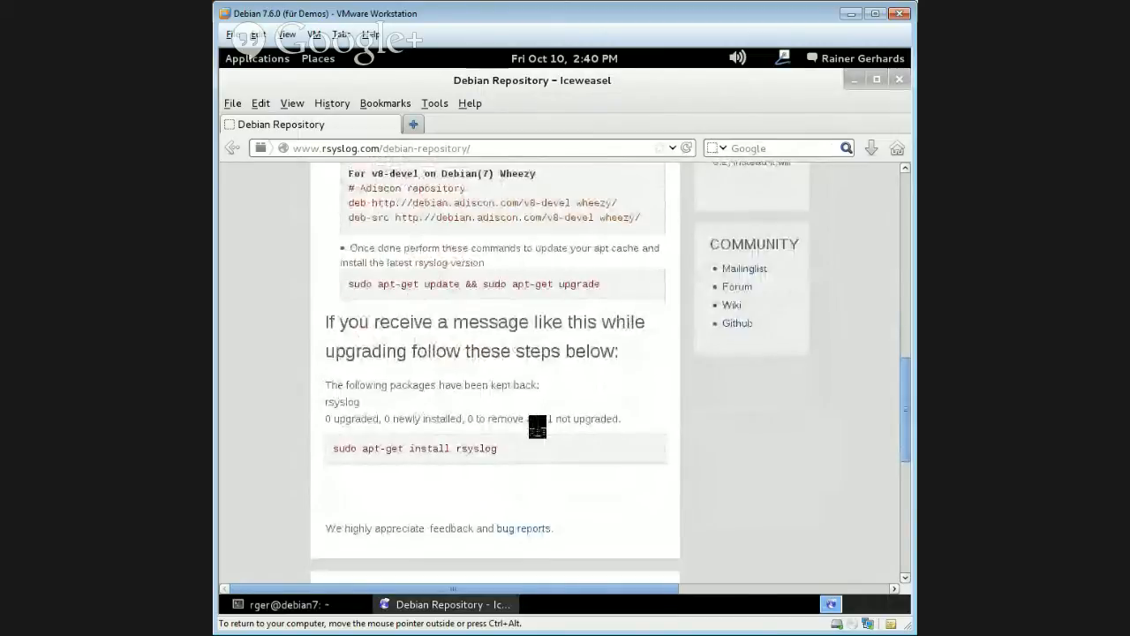
Step: Run sudo apt-get install rsyslog and answer y to install rsyslog 8.4.2 and its dependencies
drag(329, 385, 620, 418)
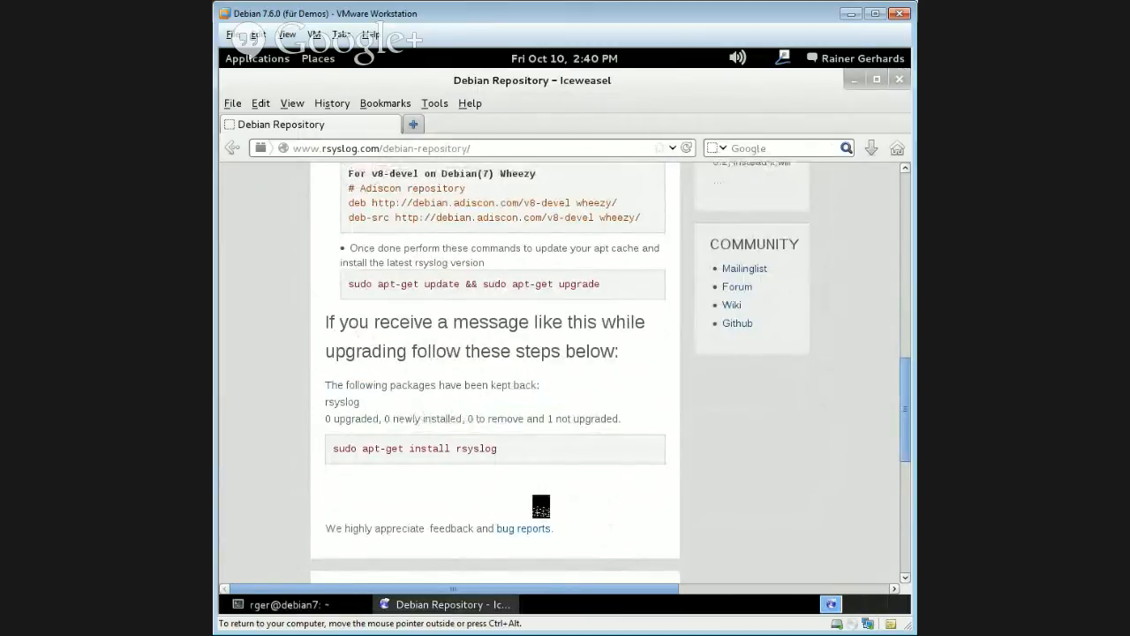
mouse_move(504, 457)
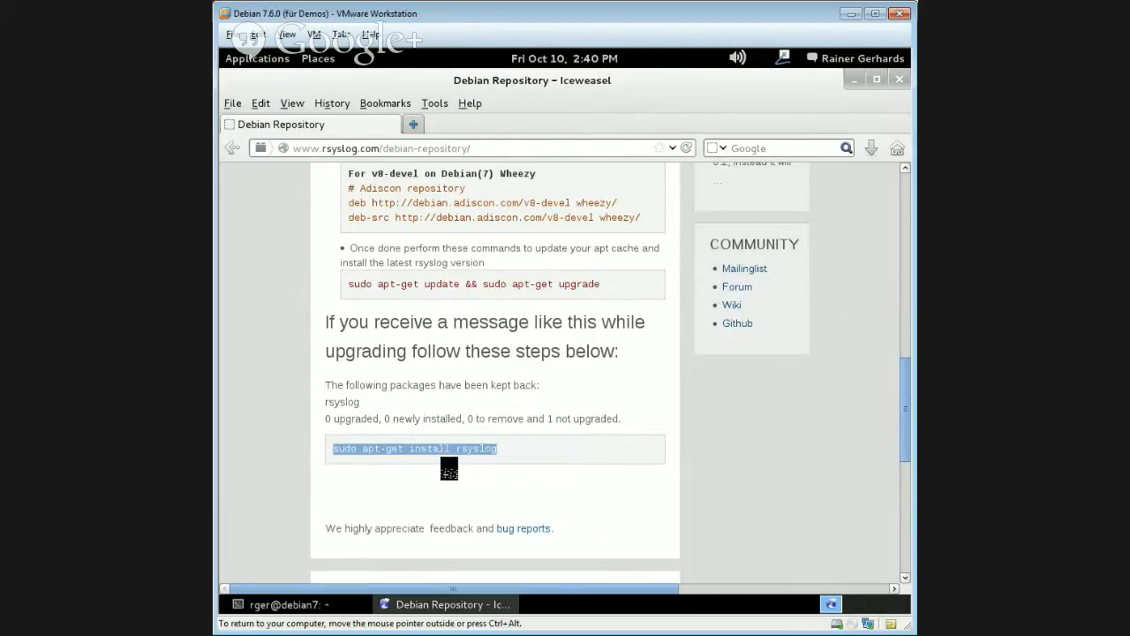
click(286, 604)
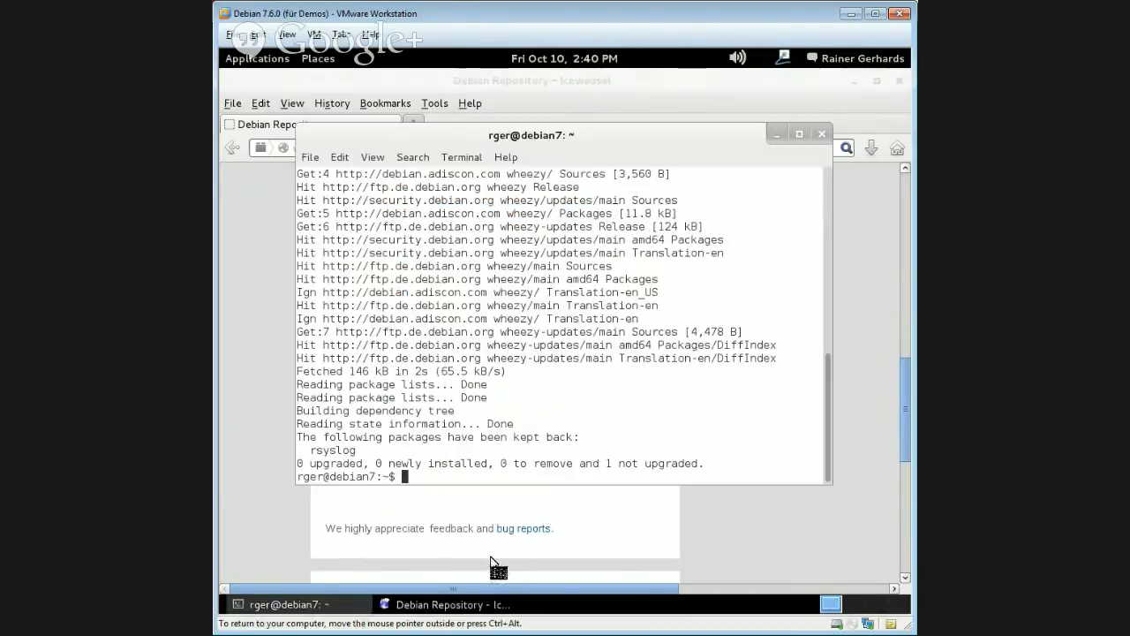
mouse_move(427, 205)
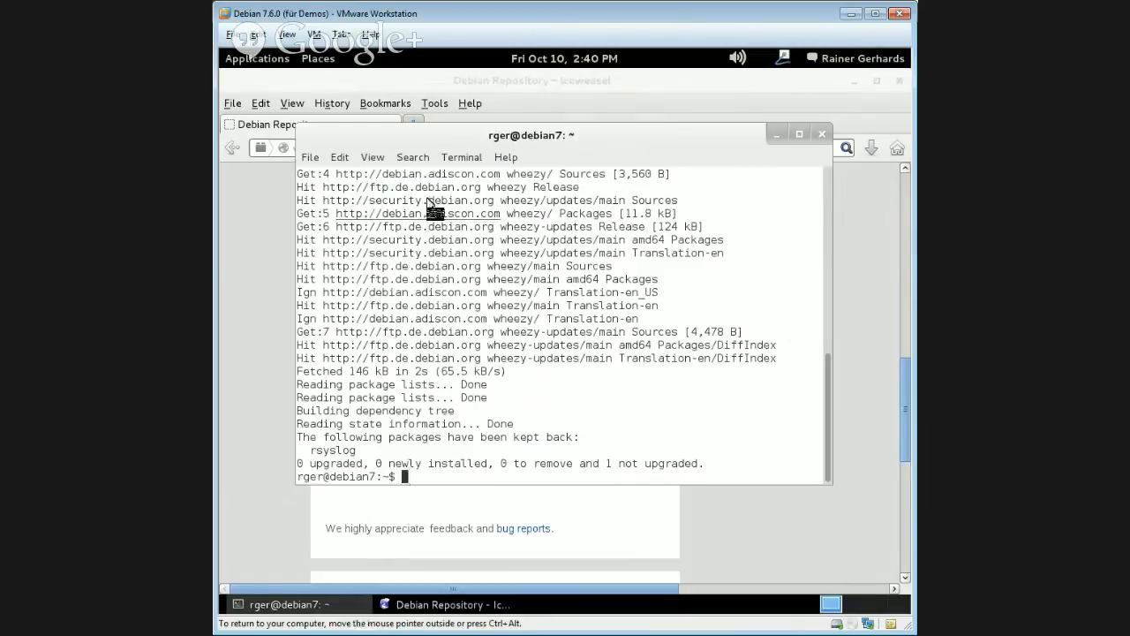
text(sudo apt-get install rsyslog)
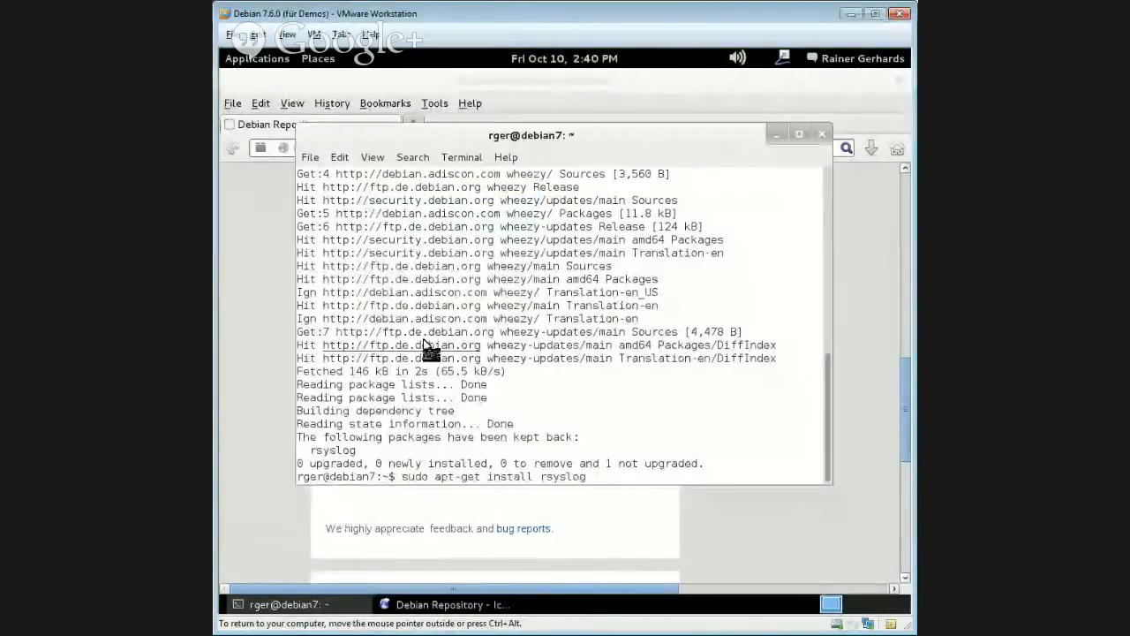
key(Return)
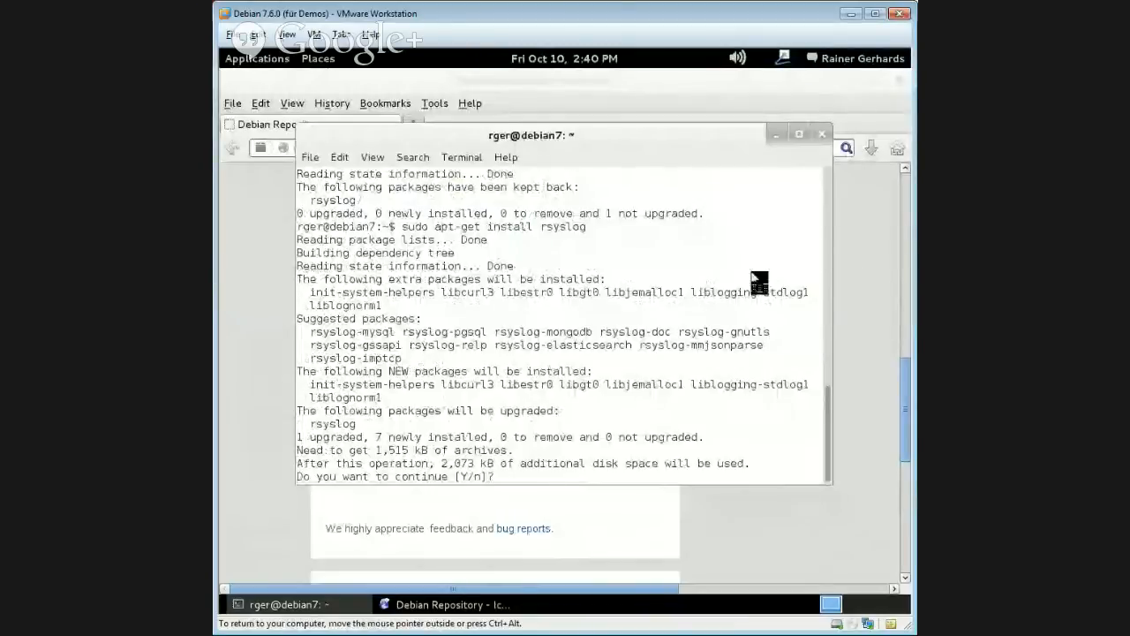
text(y)
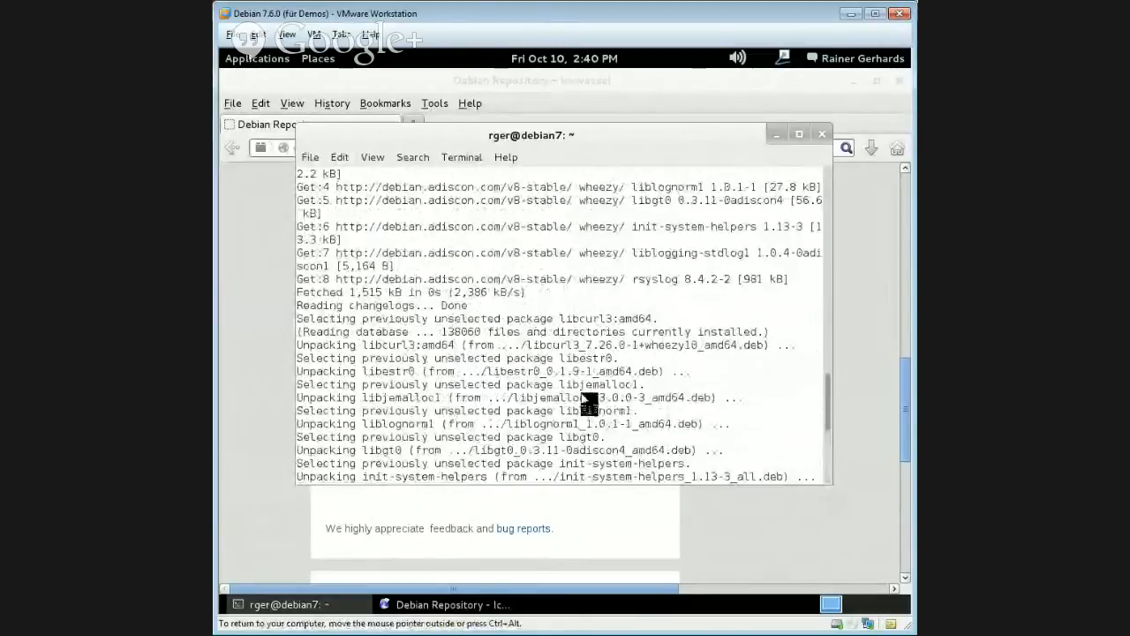
mouse_move(533, 370)
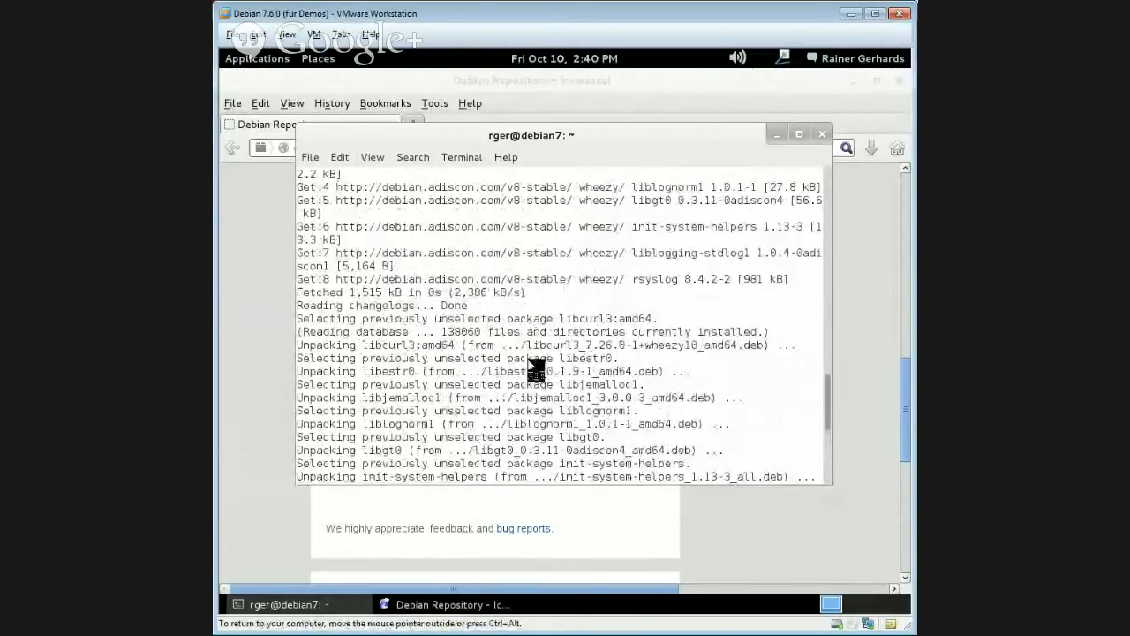
double_click(516, 371)
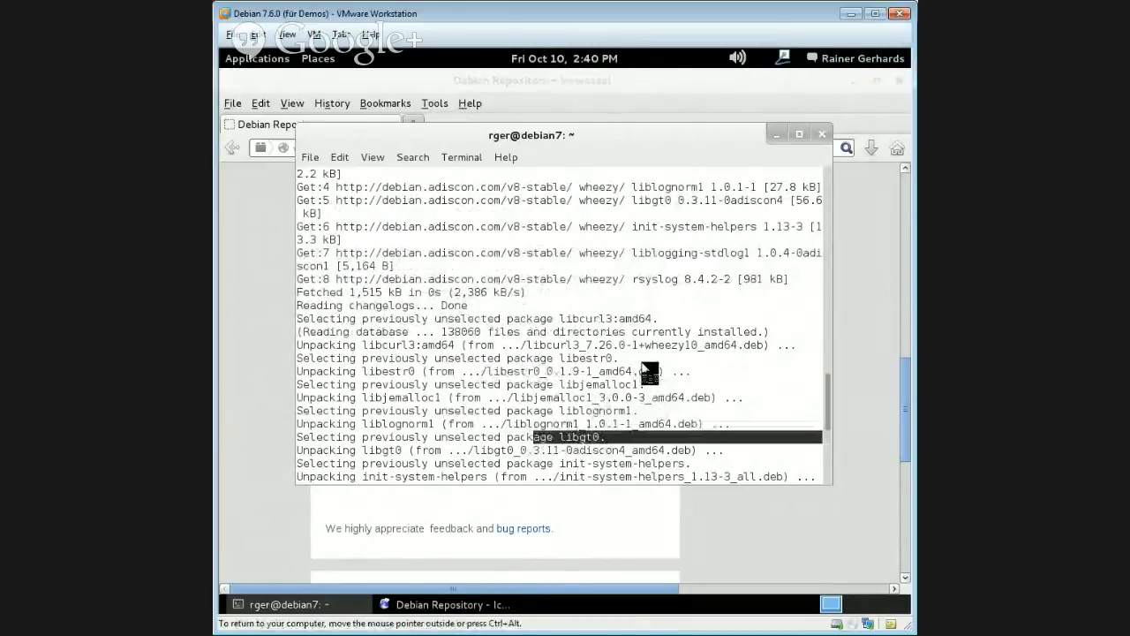
mouse_move(791, 393)
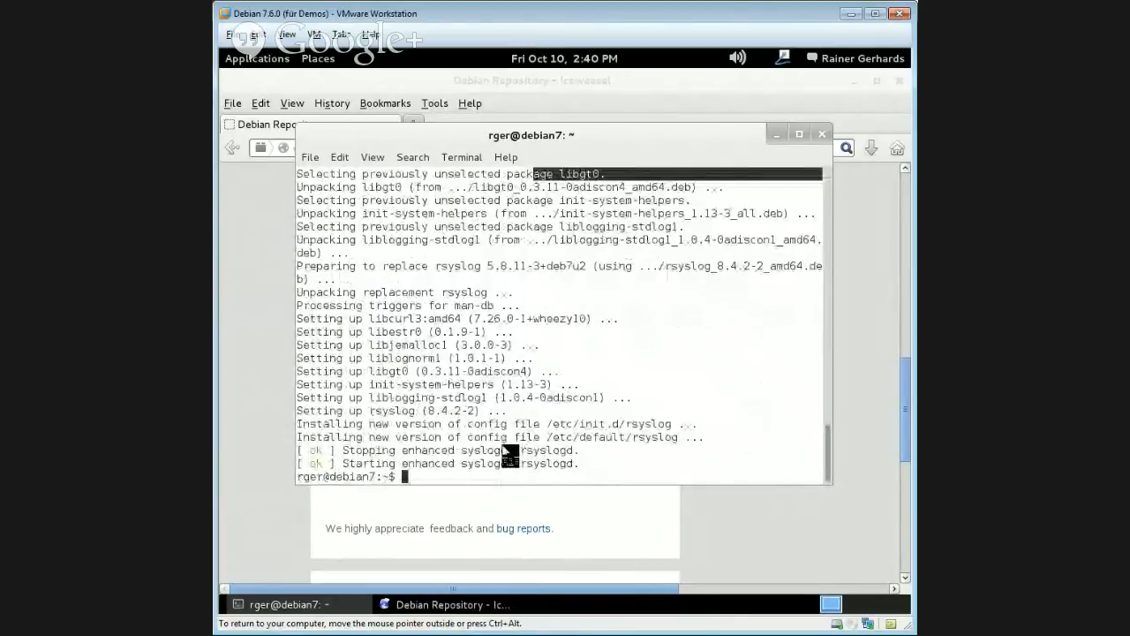
mouse_move(670, 445)
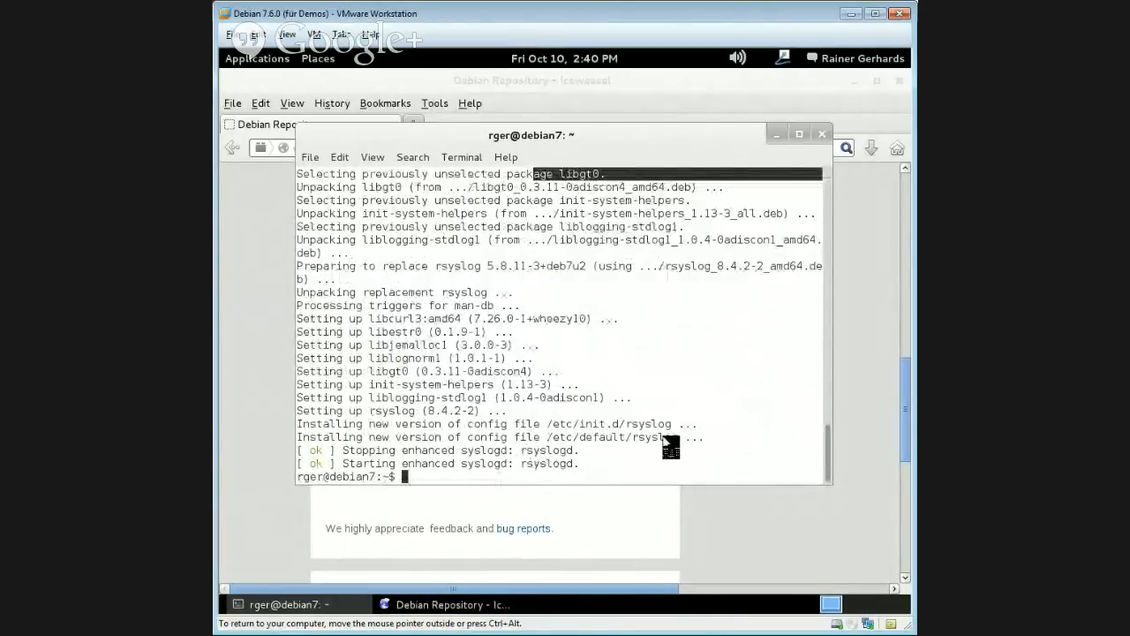
Step: Run sudo rsyslogd -v again, now reporting version 8.4.2
text(su)
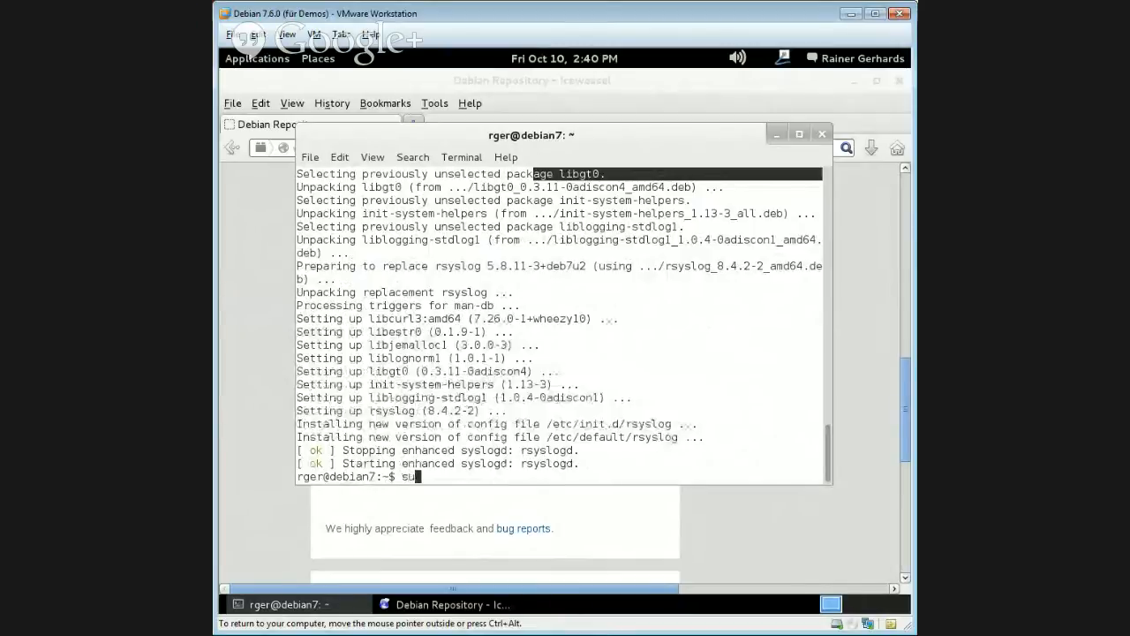
text(do)
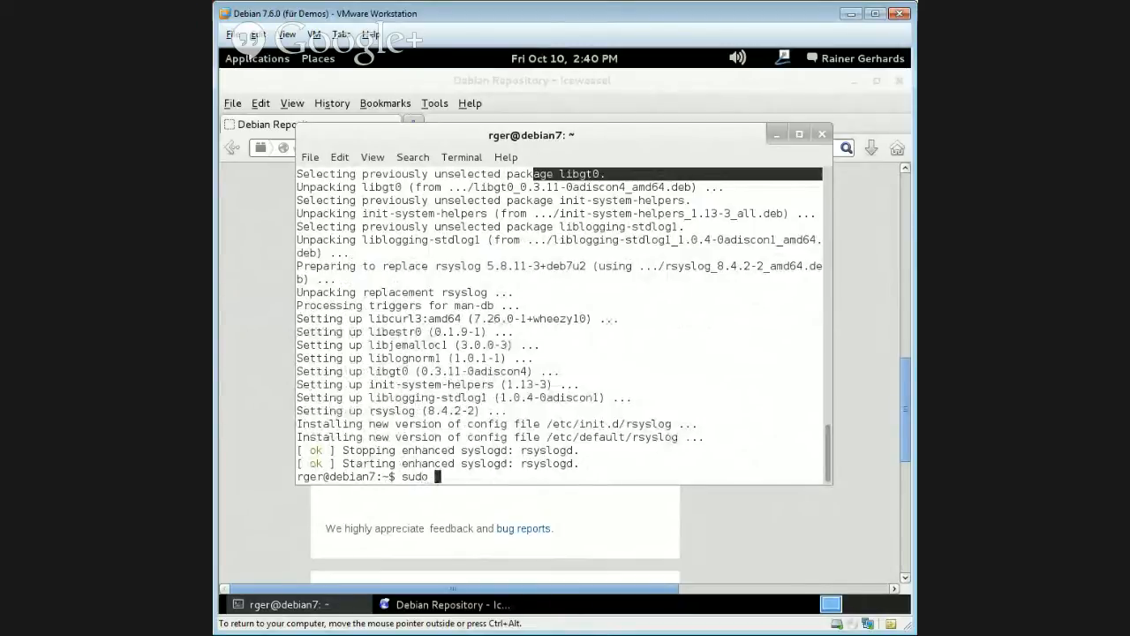
text(rsyslogd -)
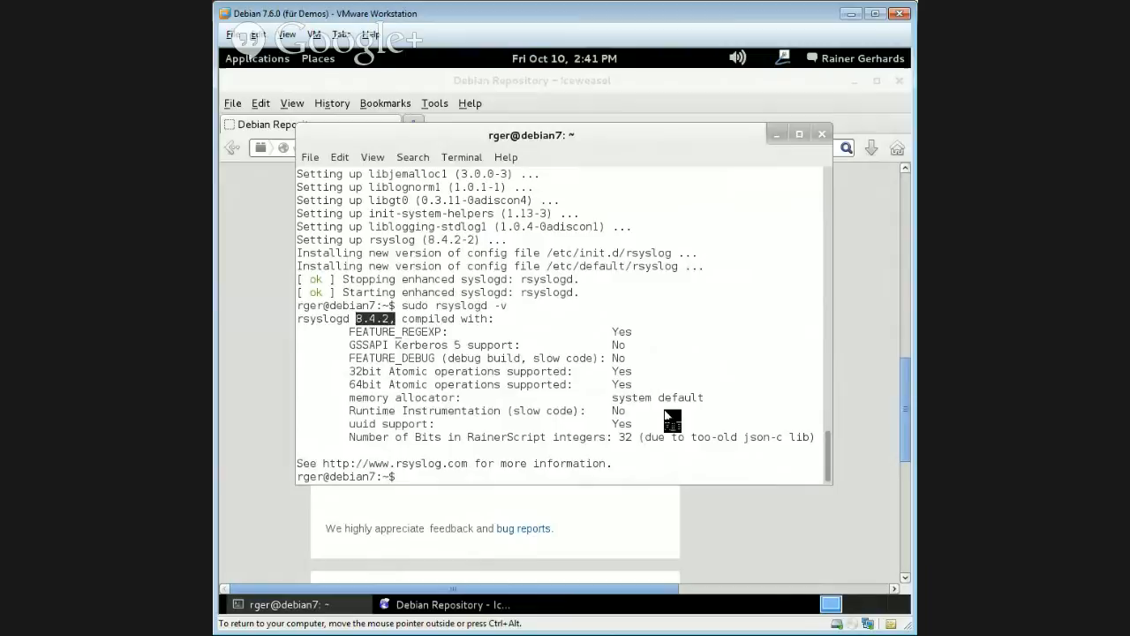
text(v)
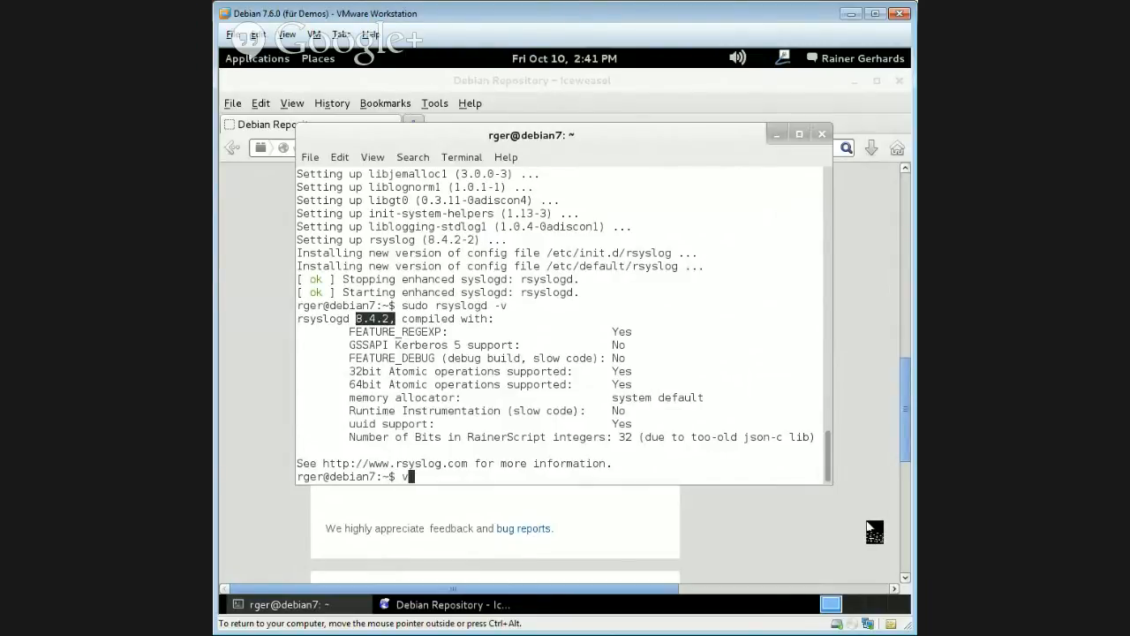
Step: Open /var/log/messages with sudo vi to see rsyslogd 8.4.2 logged as started
text(i)
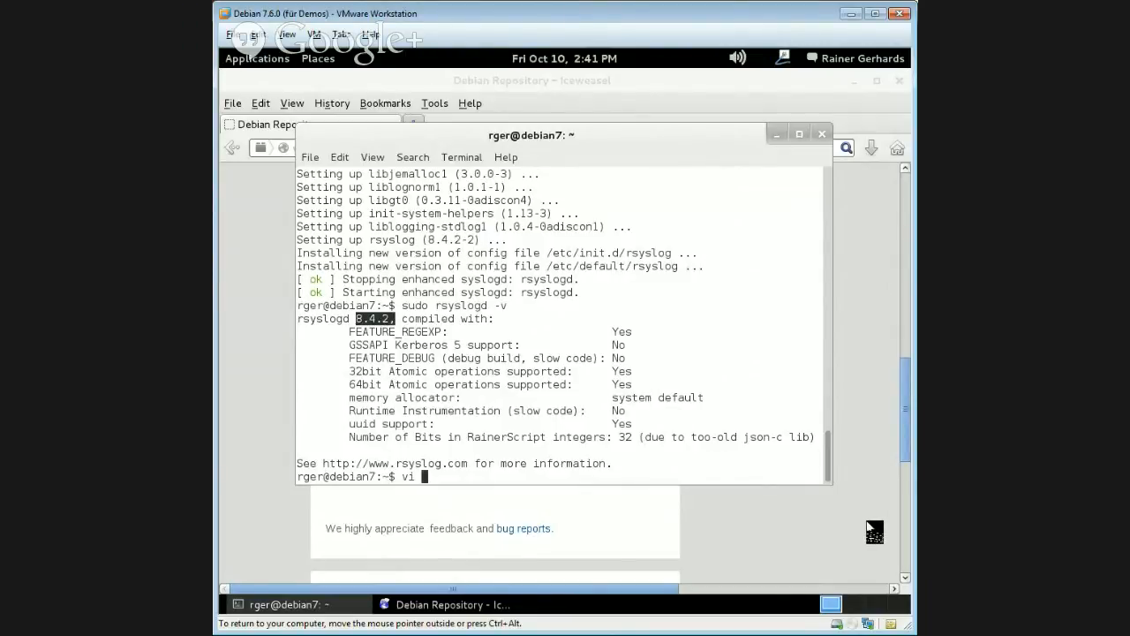
text(sudo)
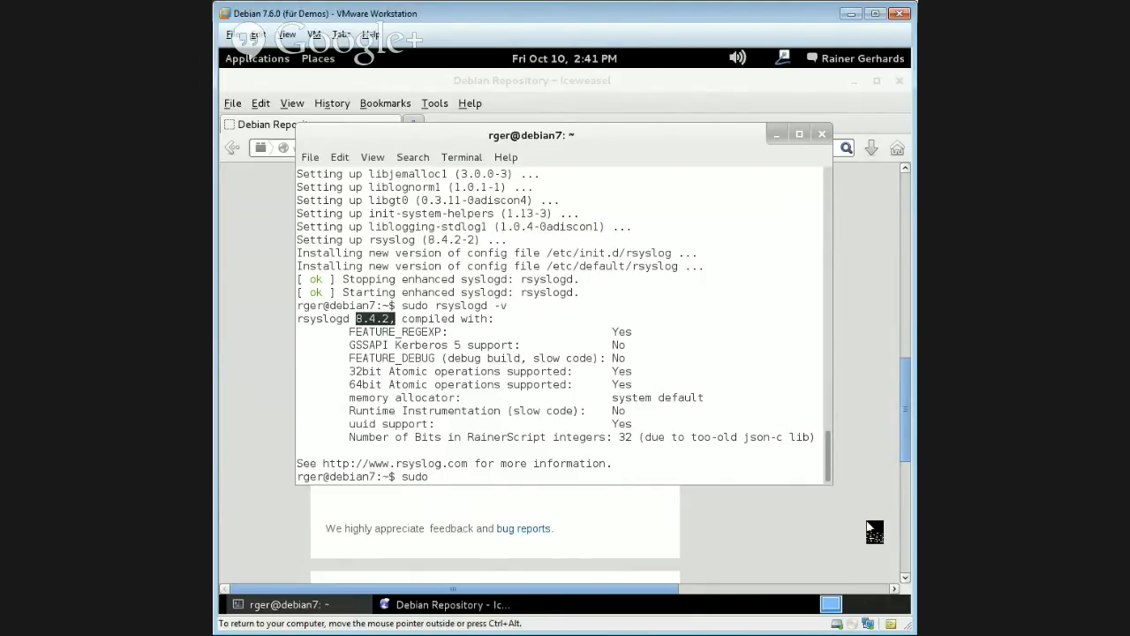
text(vi /var)
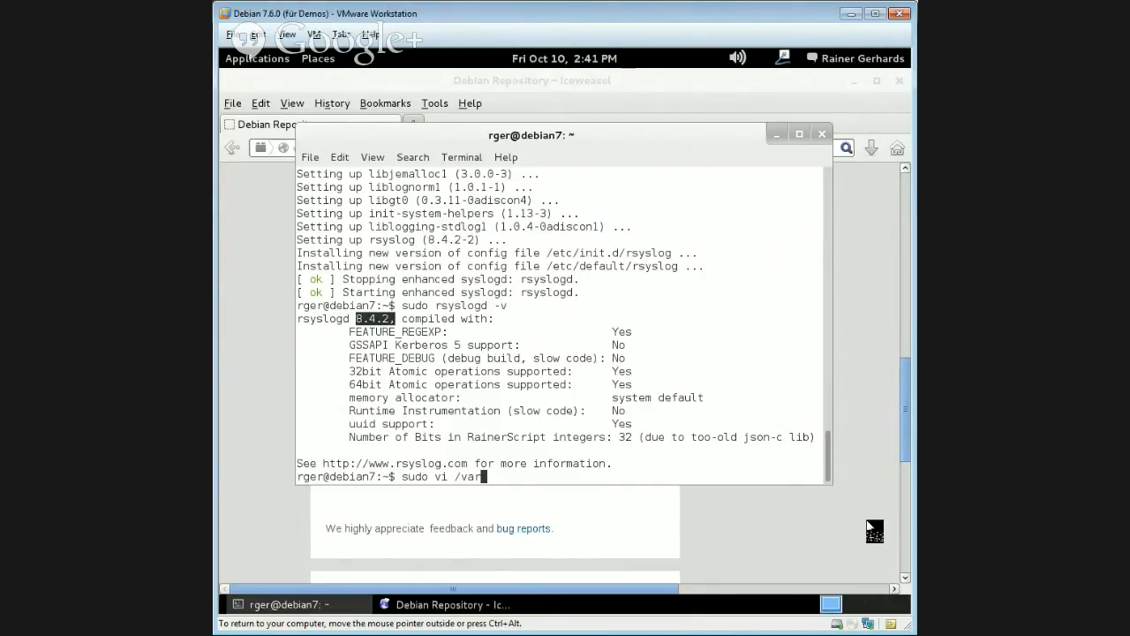
text(/log/e)
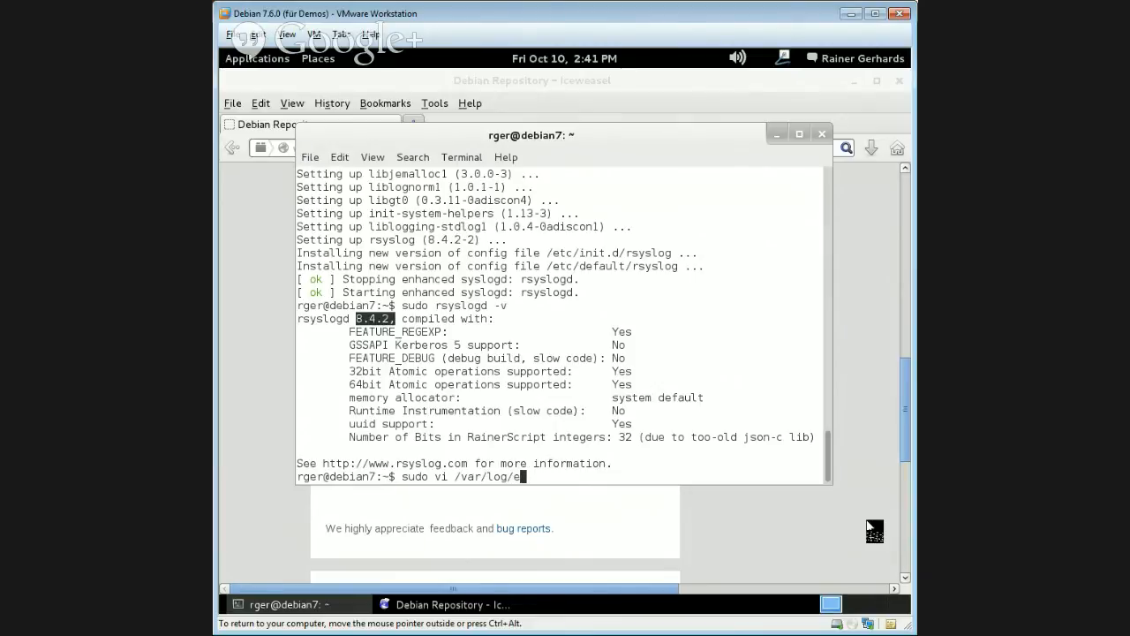
text(messa)
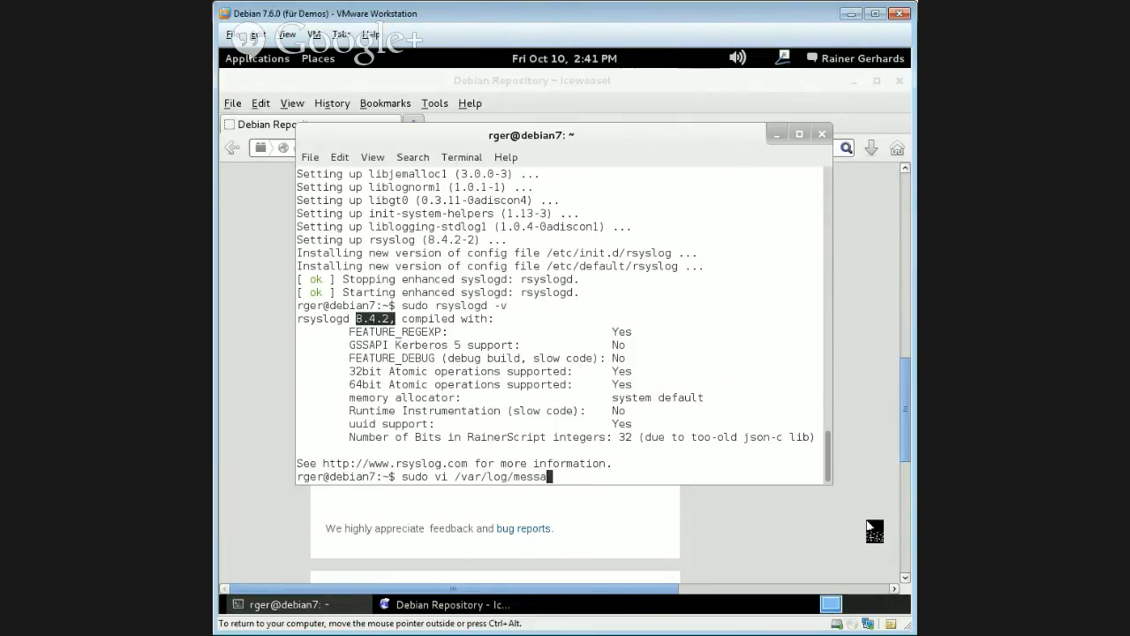
key(Return)
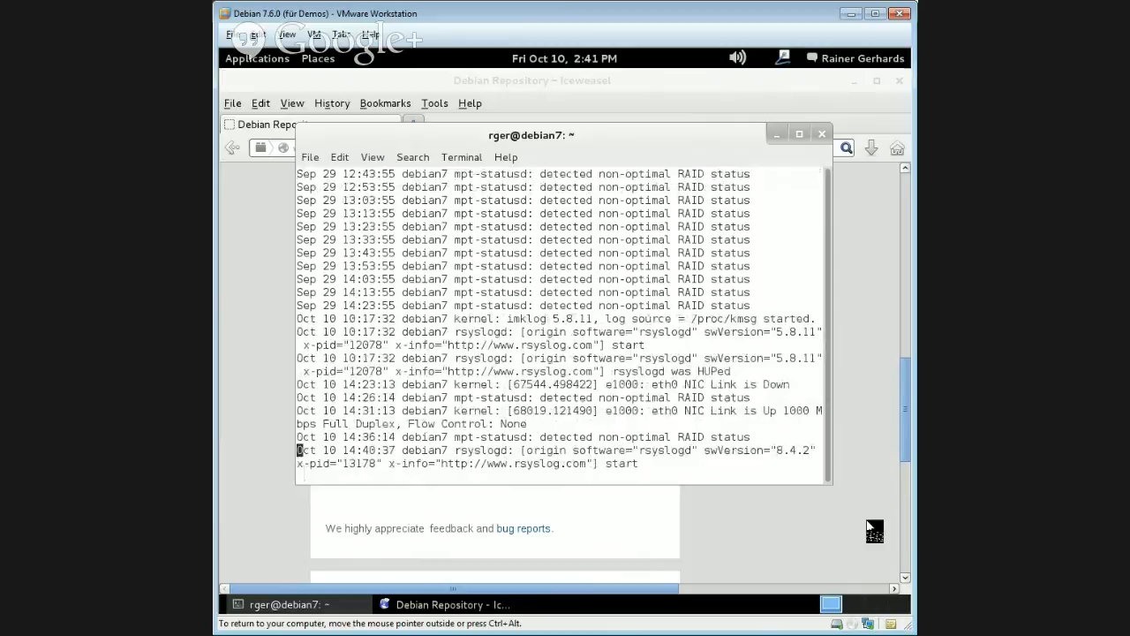
mouse_move(767, 337)
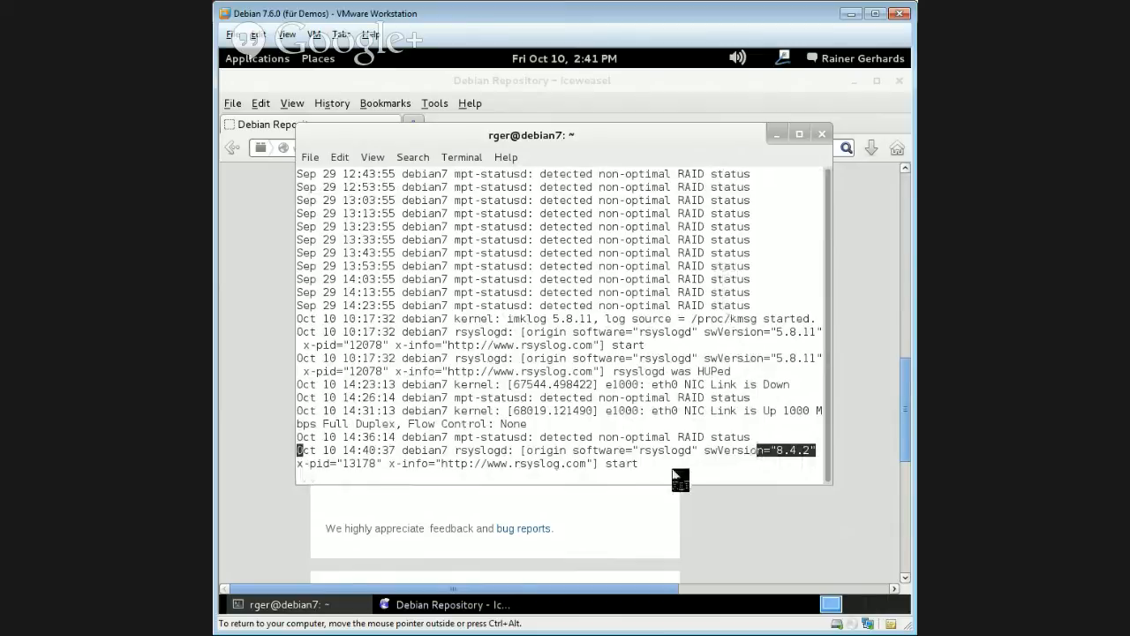
mouse_move(786, 366)
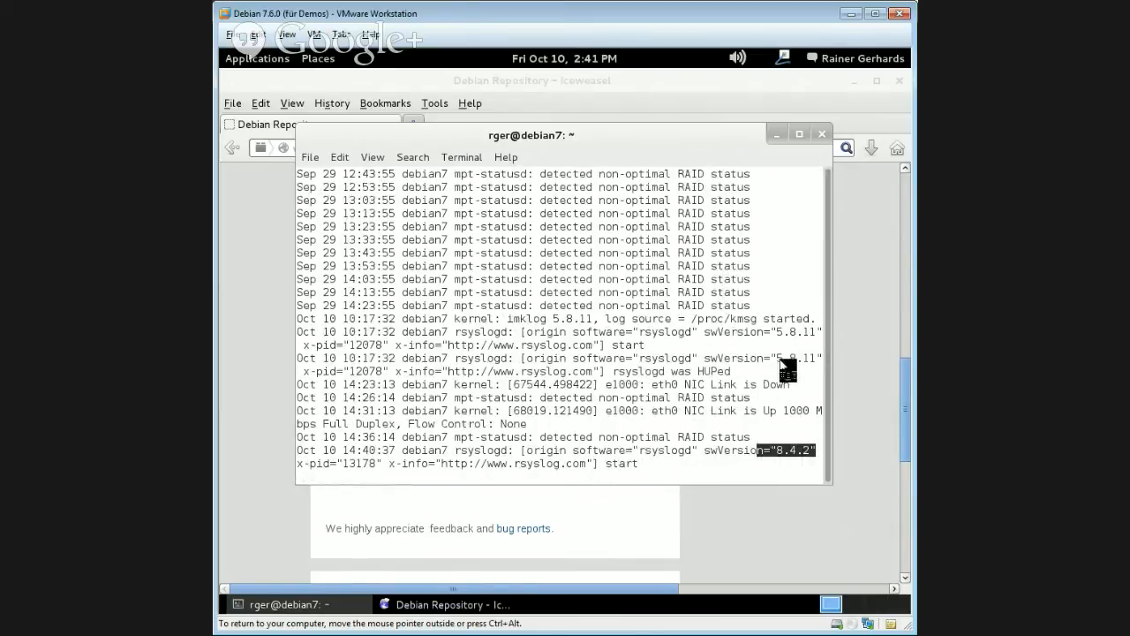
mouse_move(777, 362)
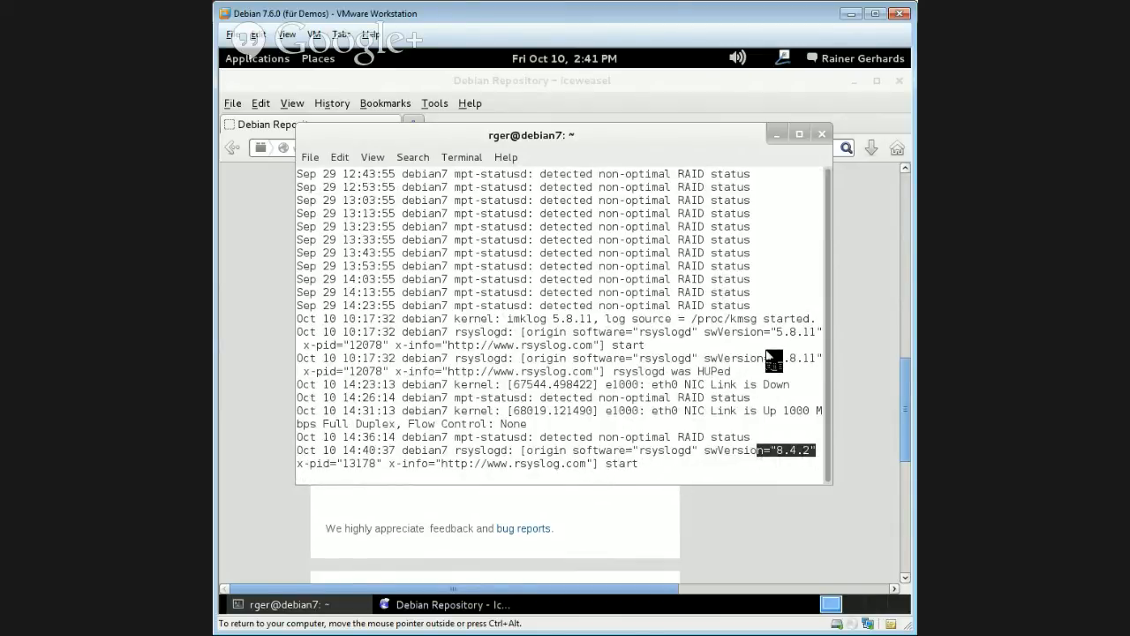